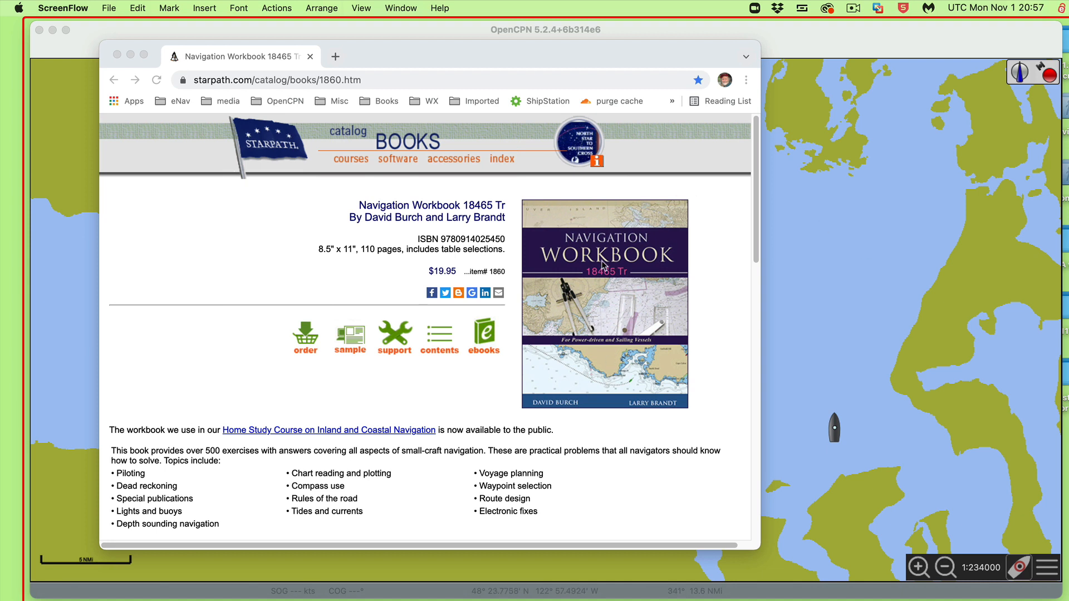
mouse_move(615, 248)
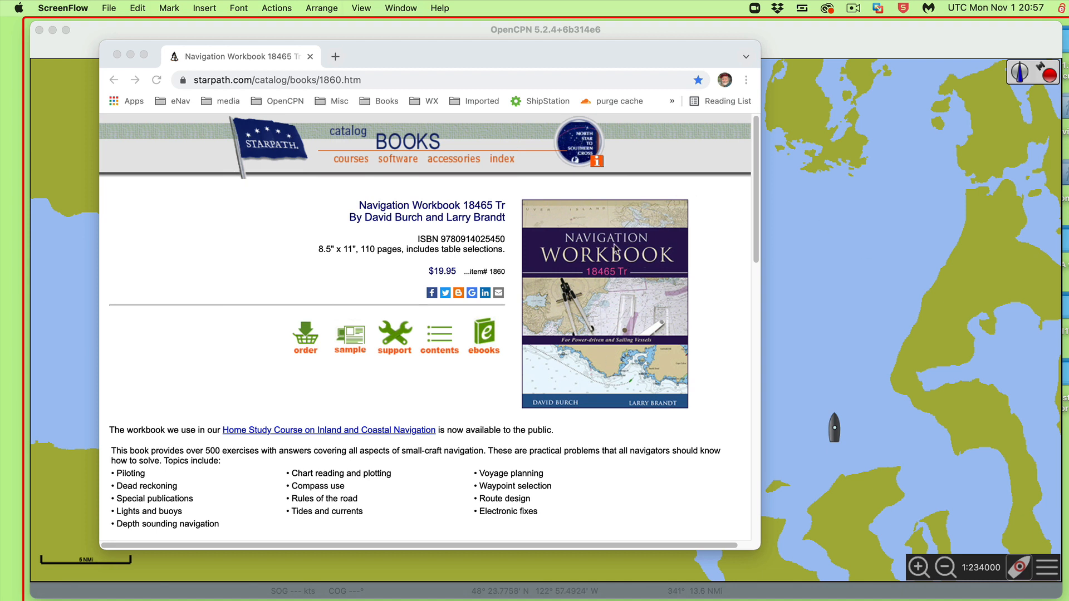
mouse_move(584, 277)
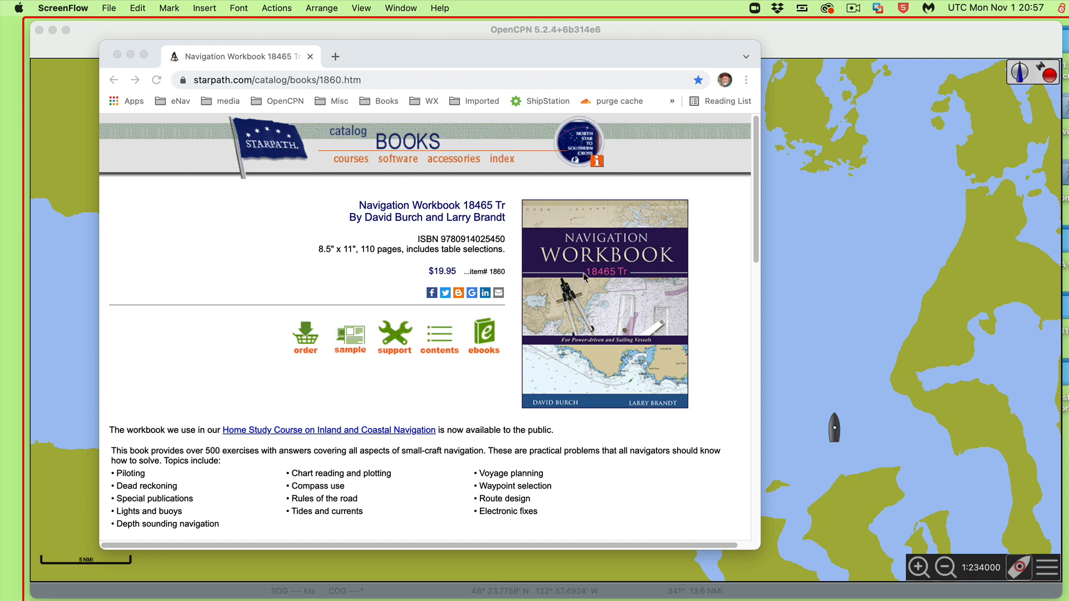
mouse_move(540, 404)
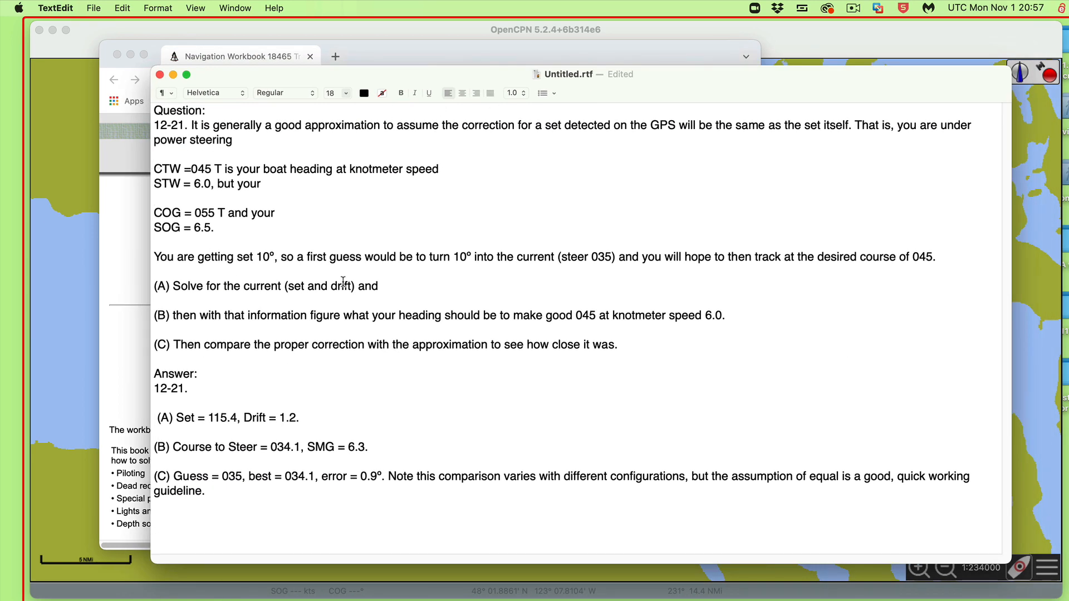
Review the exercise 12-21 notes: CTW 045° at 6.0 knots, COG 055° at 6.5 knots
left_click(155, 197)
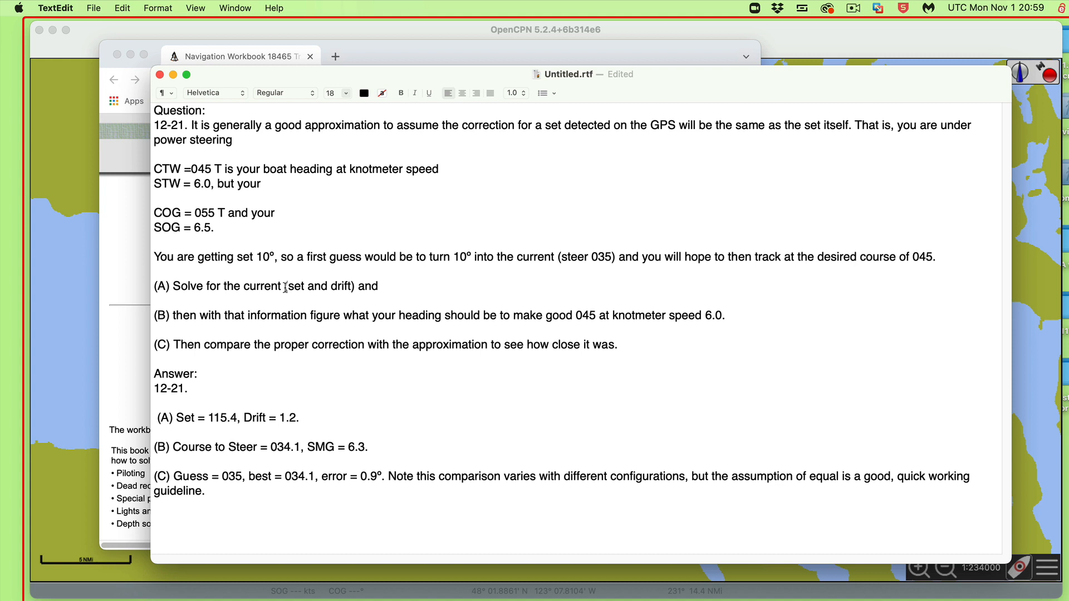
left_click(156, 197)
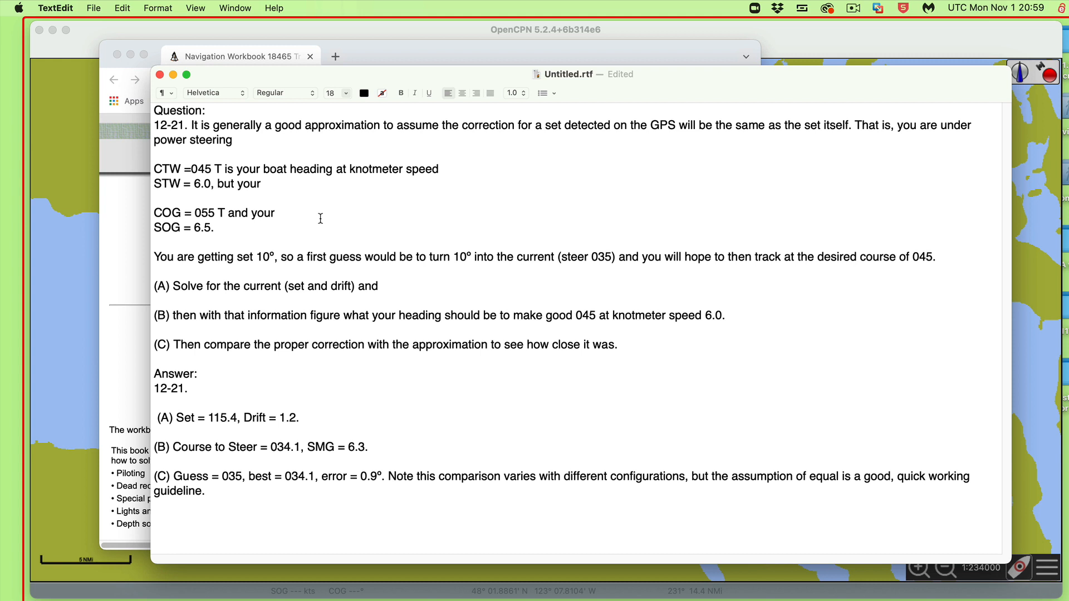
left_click(155, 197)
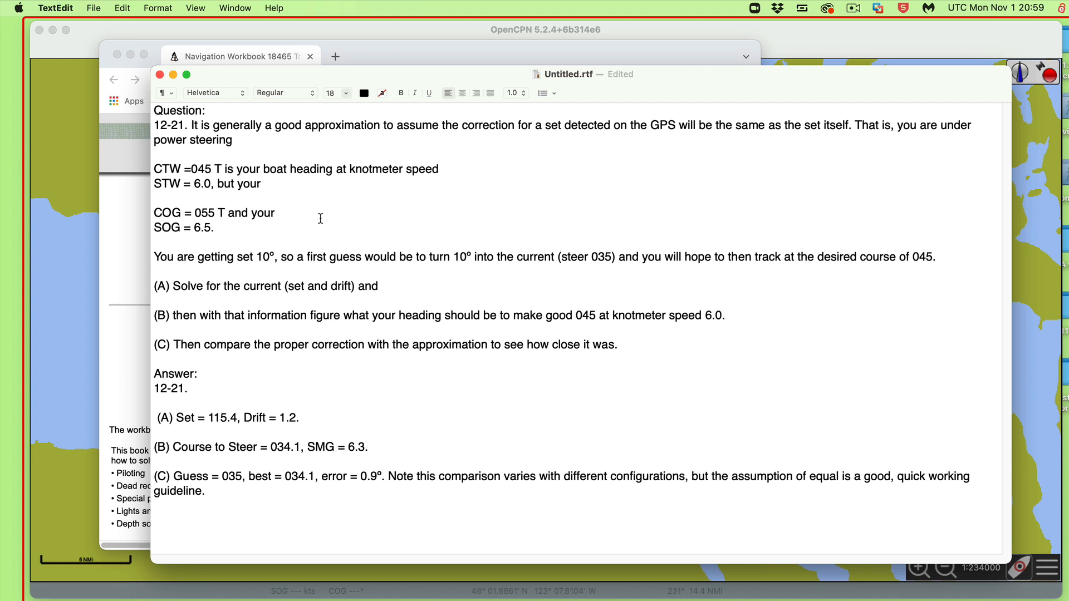
left_click(154, 197)
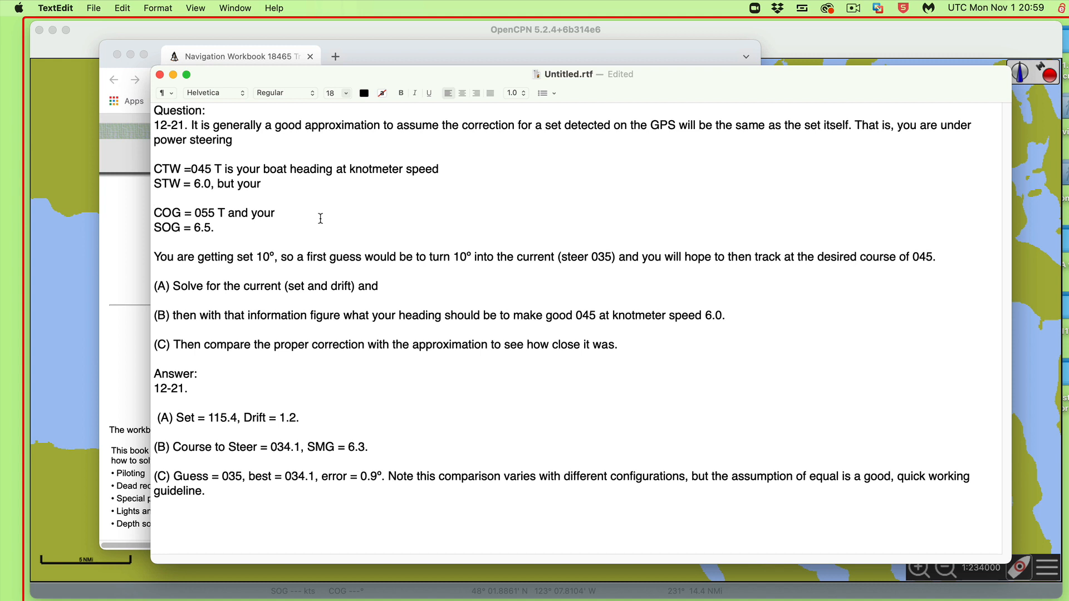
left_click(155, 197)
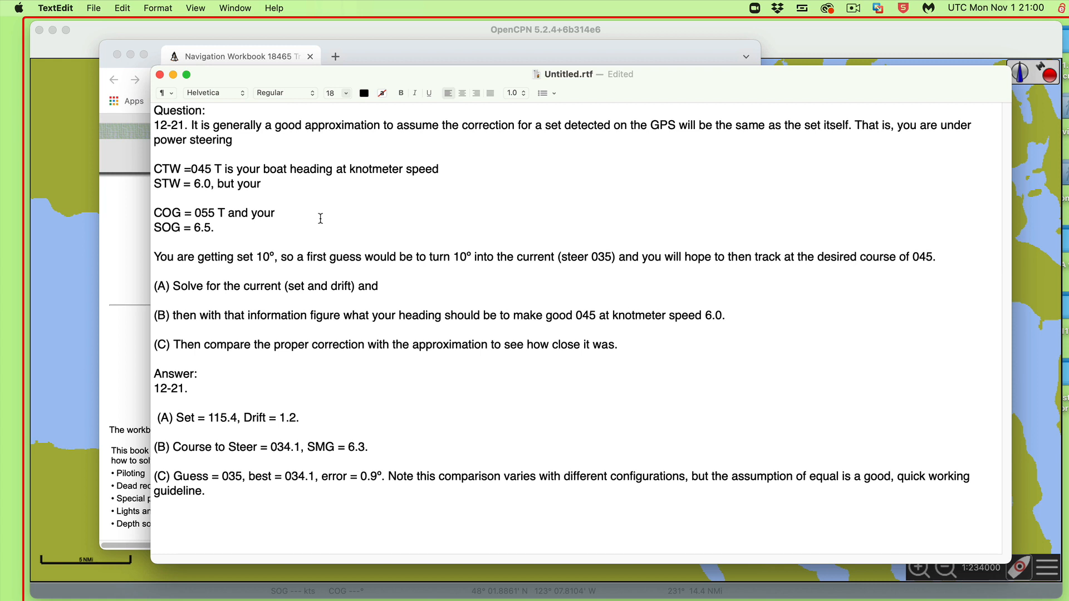
left_click(154, 198)
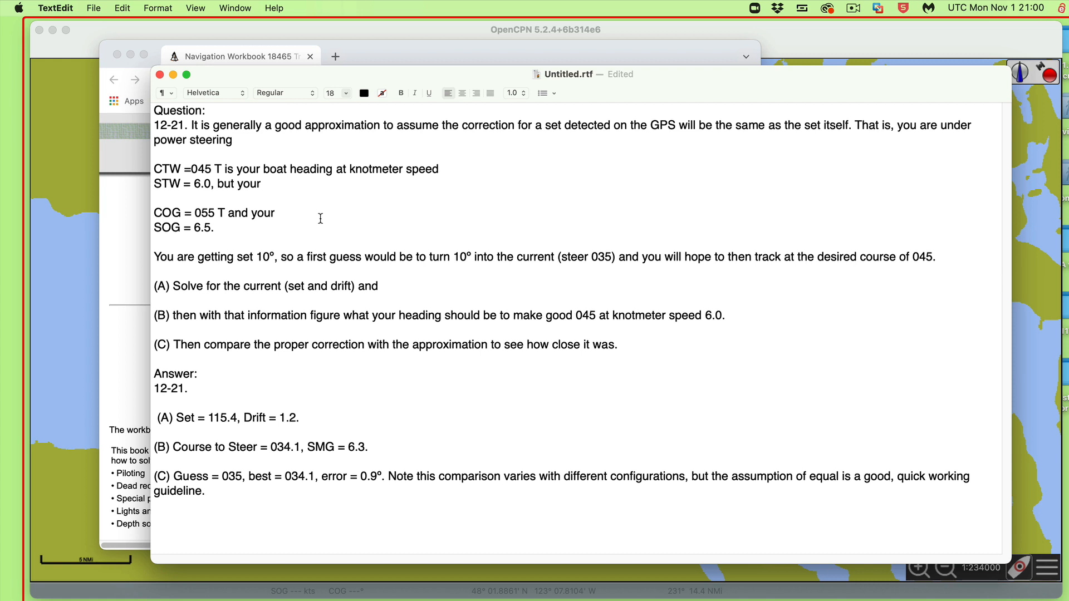
left_click(155, 197)
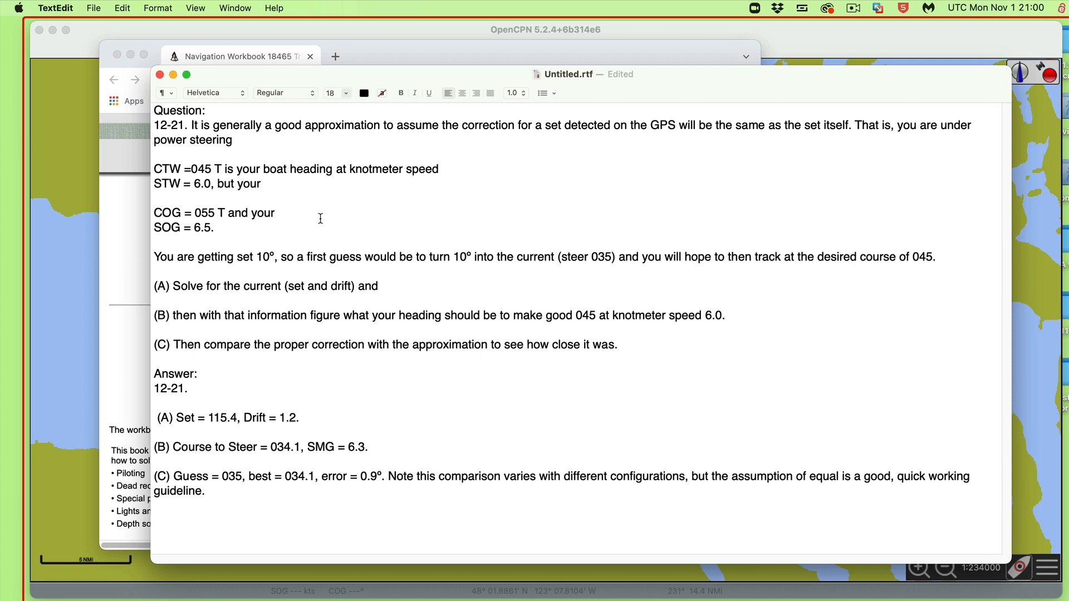
left_click(155, 197)
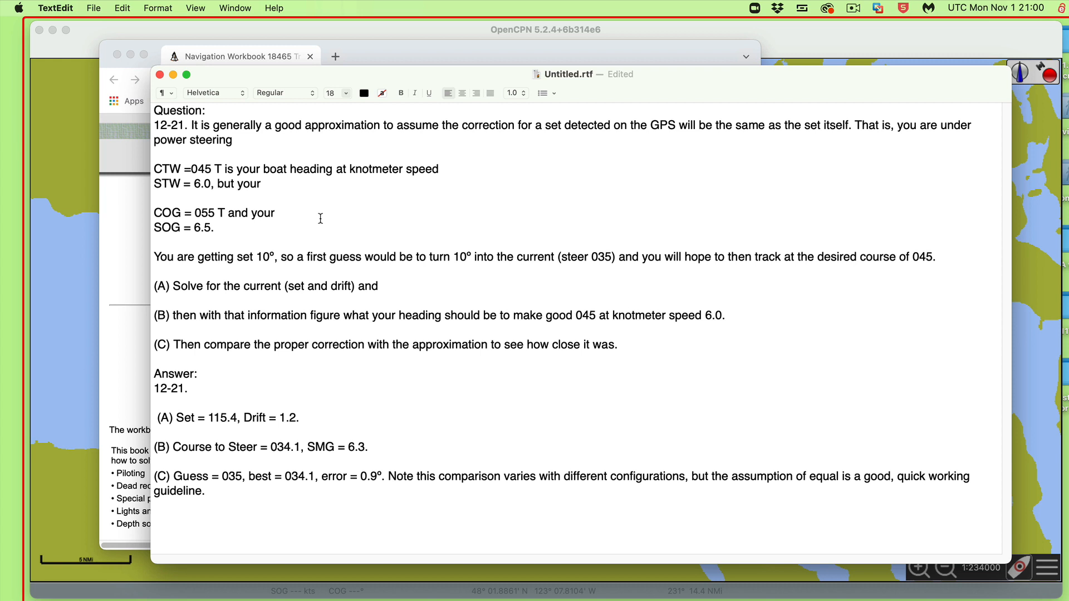
left_click(155, 197)
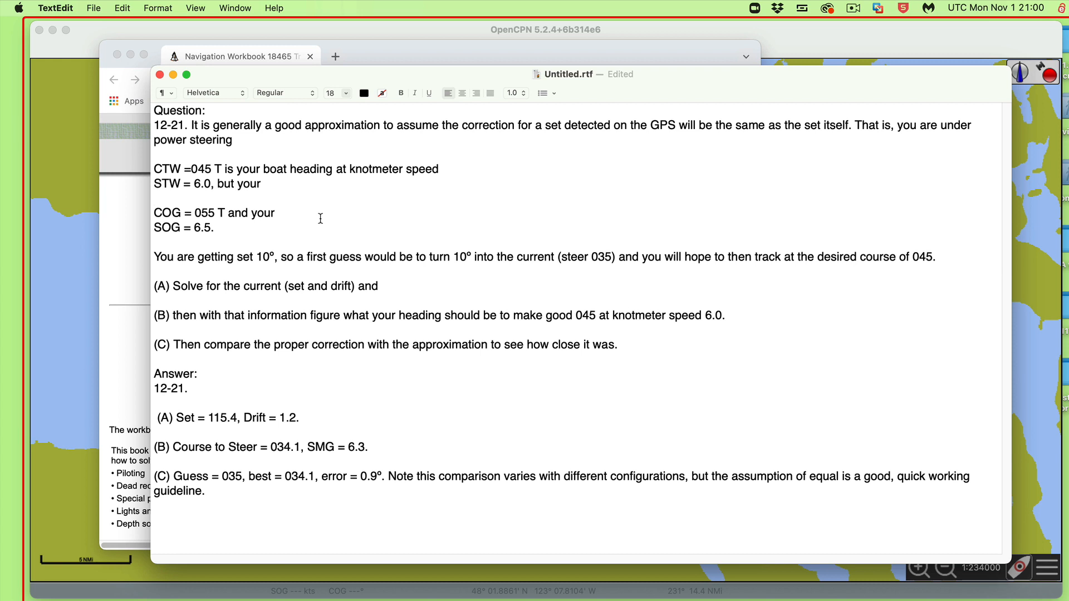
left_click(155, 198)
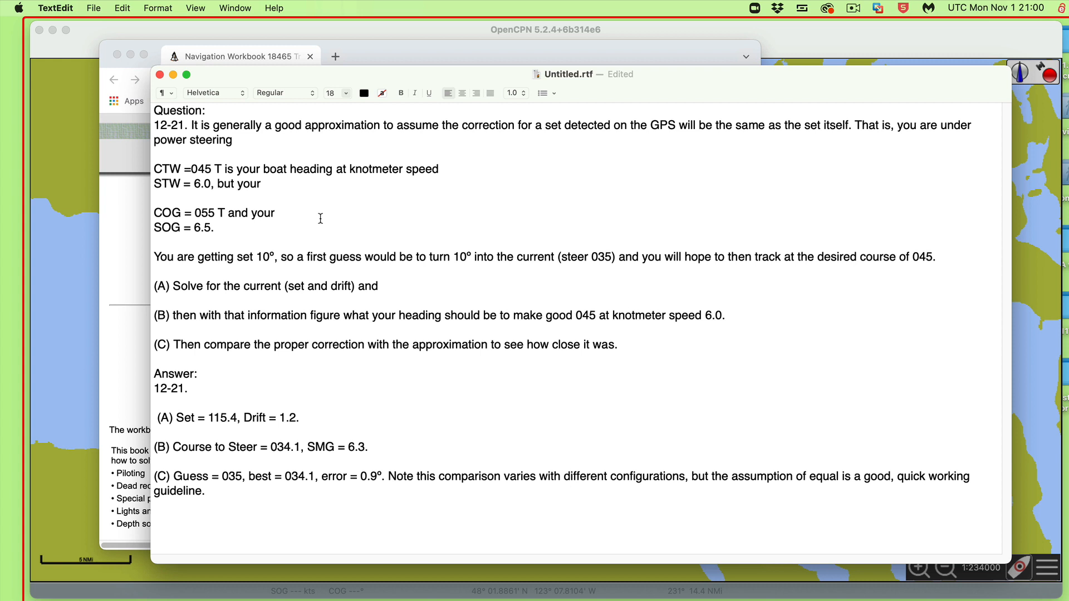
left_click(154, 198)
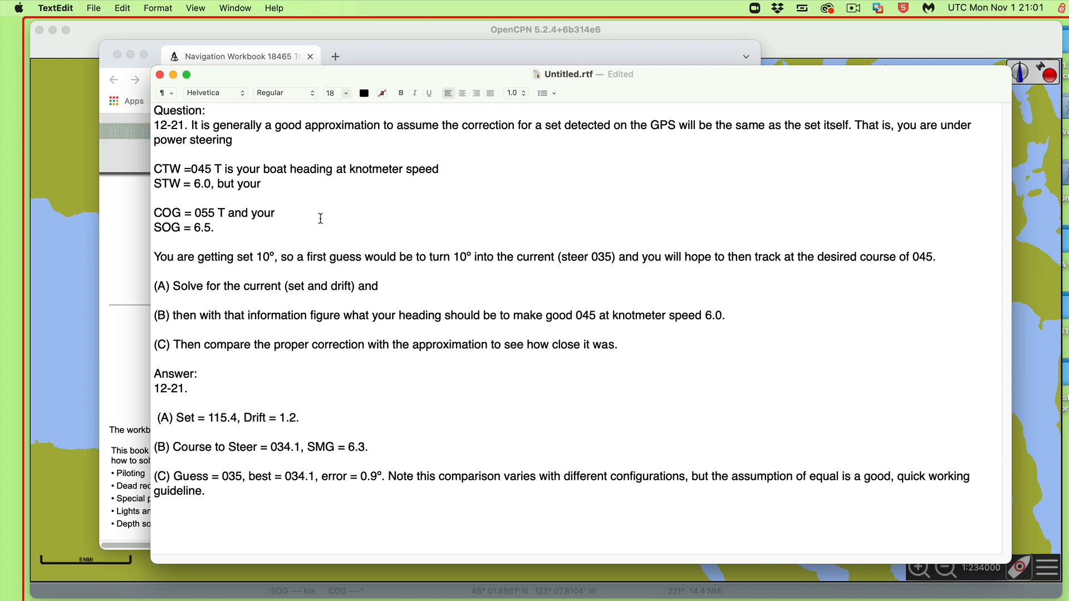
left_click(154, 198)
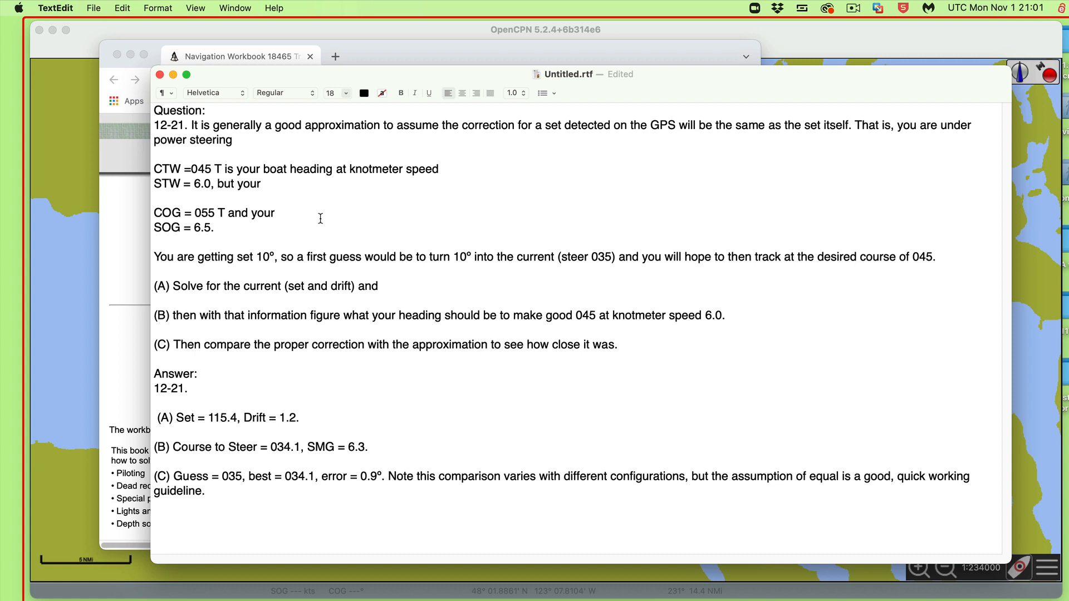
left_click(155, 198)
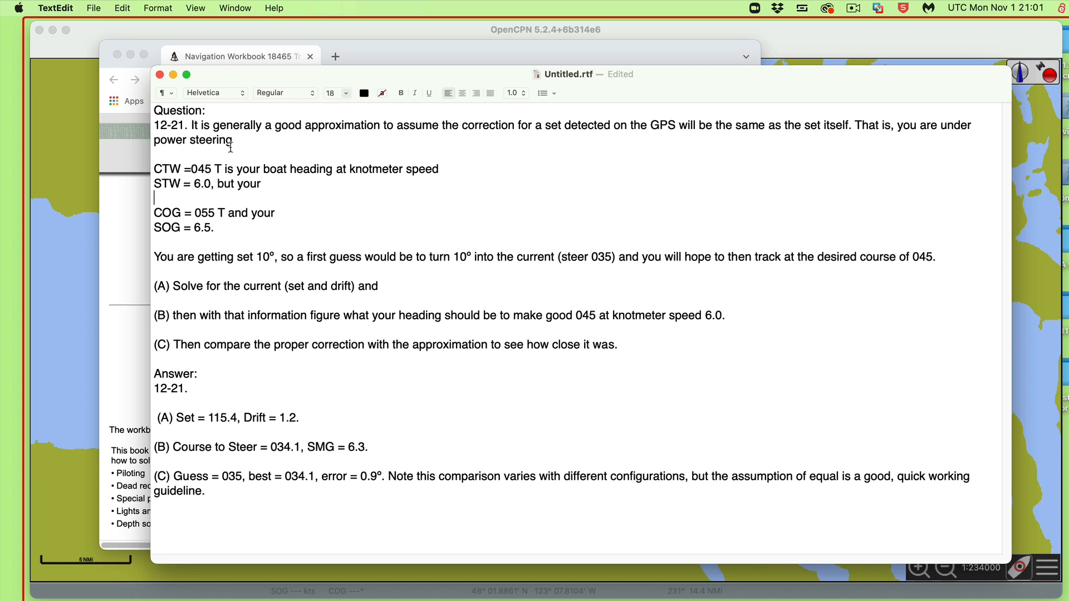
mouse_move(355, 426)
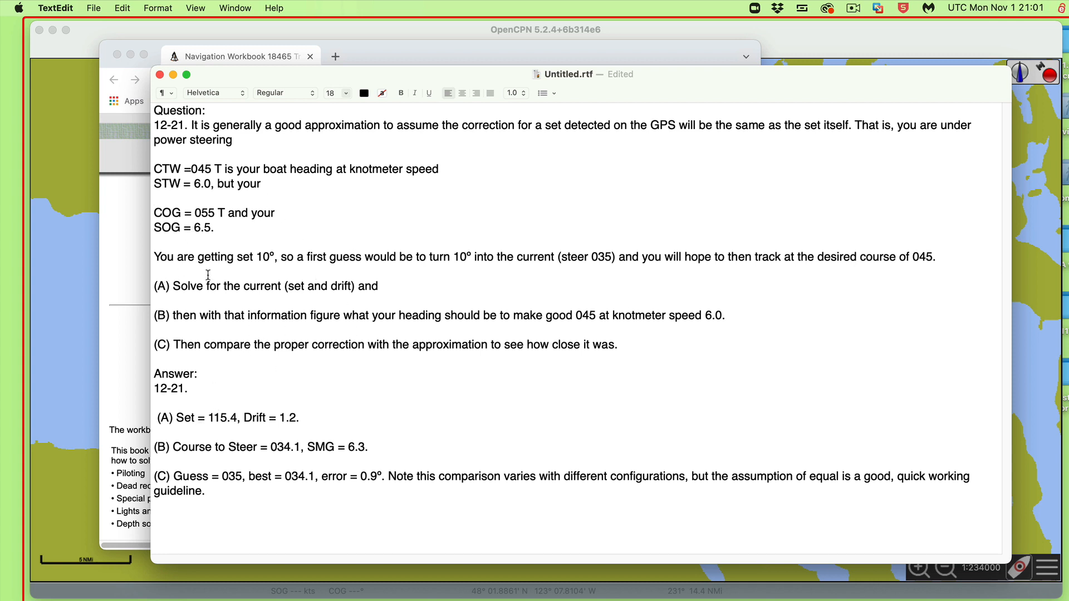
mouse_move(244, 177)
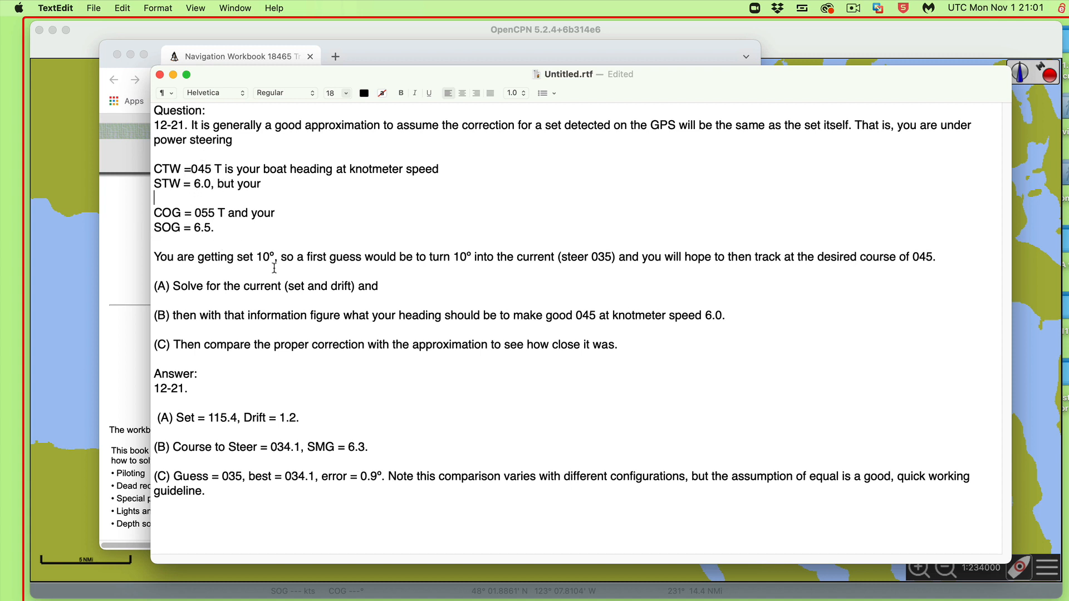
mouse_move(386, 266)
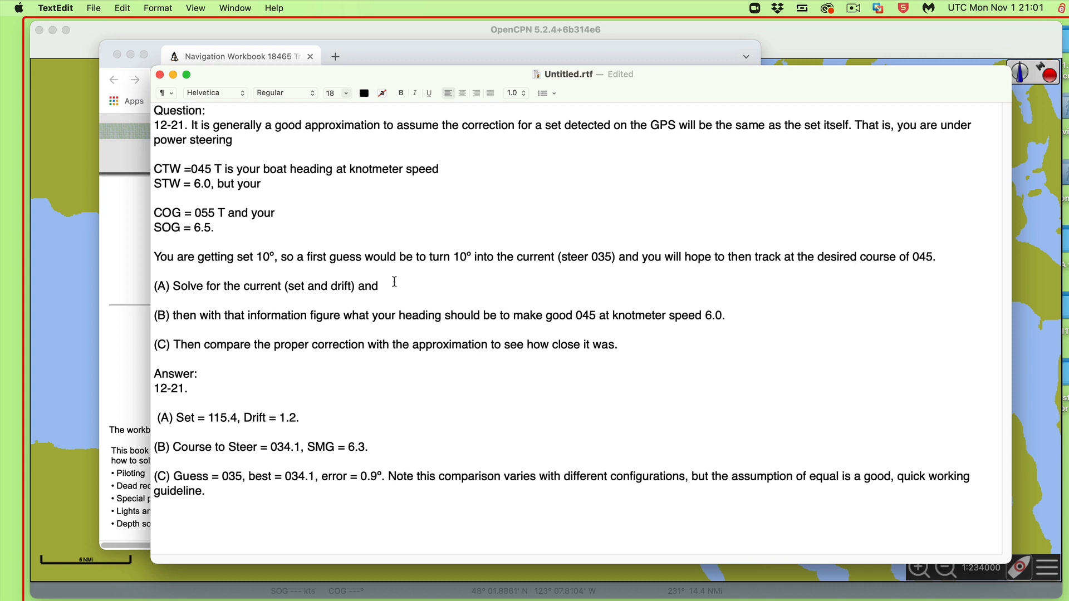
left_click(155, 198)
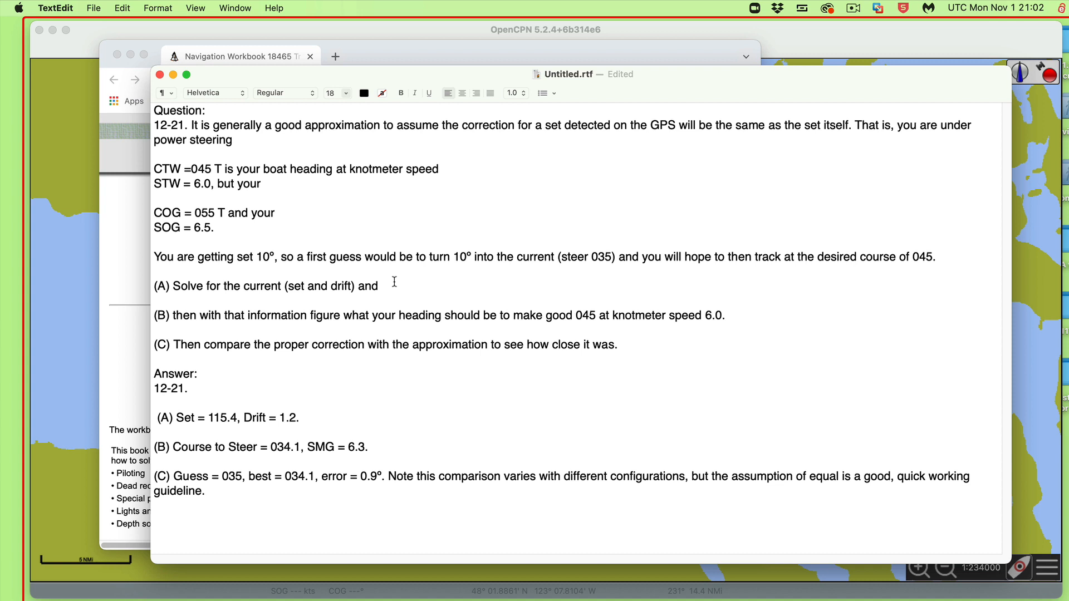
mouse_move(300, 246)
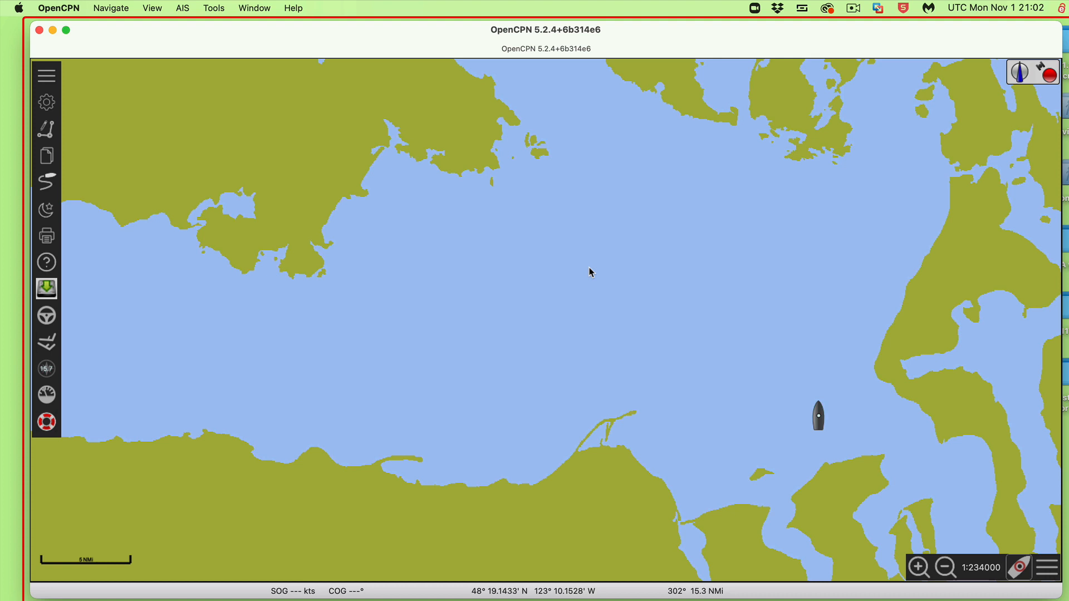
Plot a 6.0 NMi northeast route leg, then start a new route at its first waypoint
left_click(46, 75)
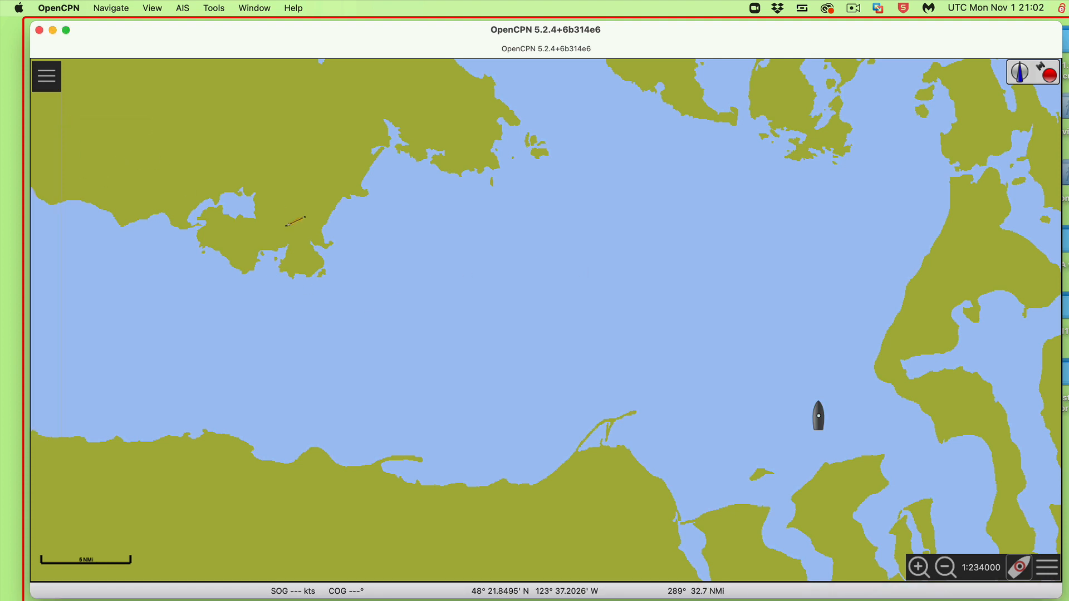
left_click(450, 371)
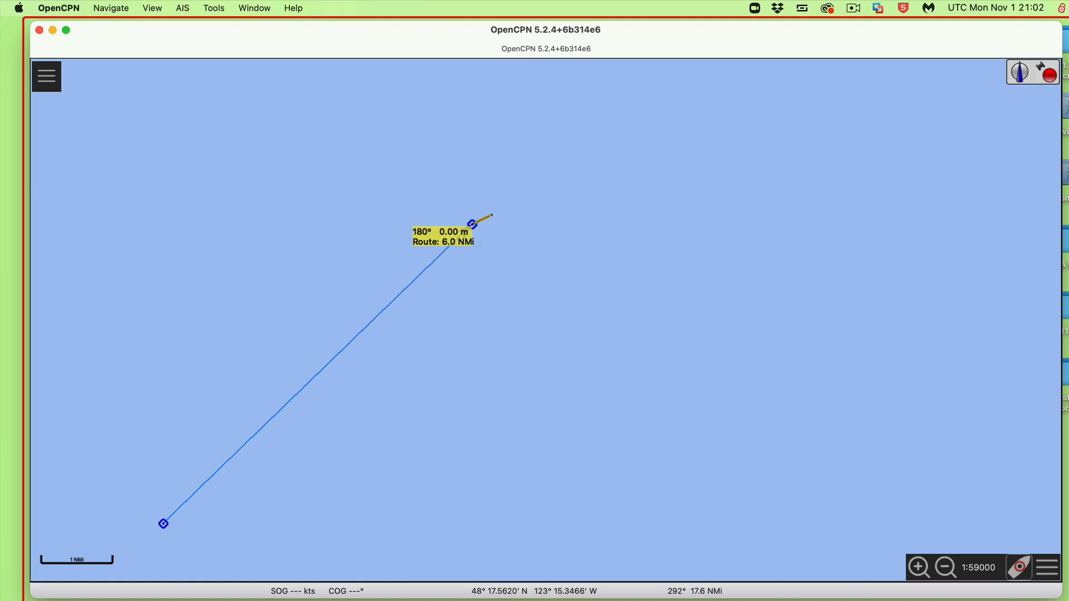
left_click(46, 76)
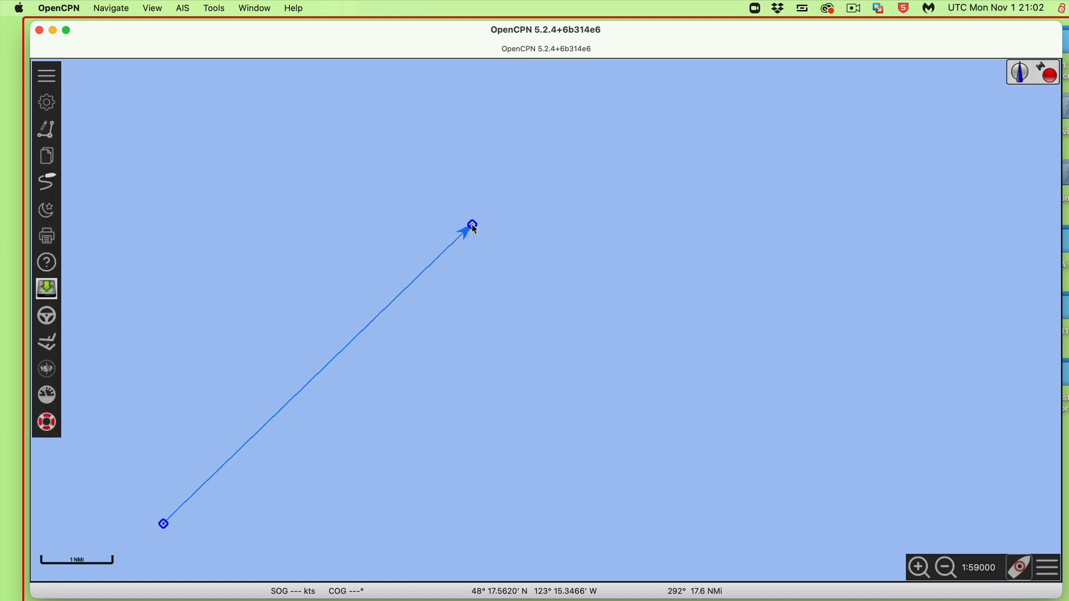
mouse_move(431, 273)
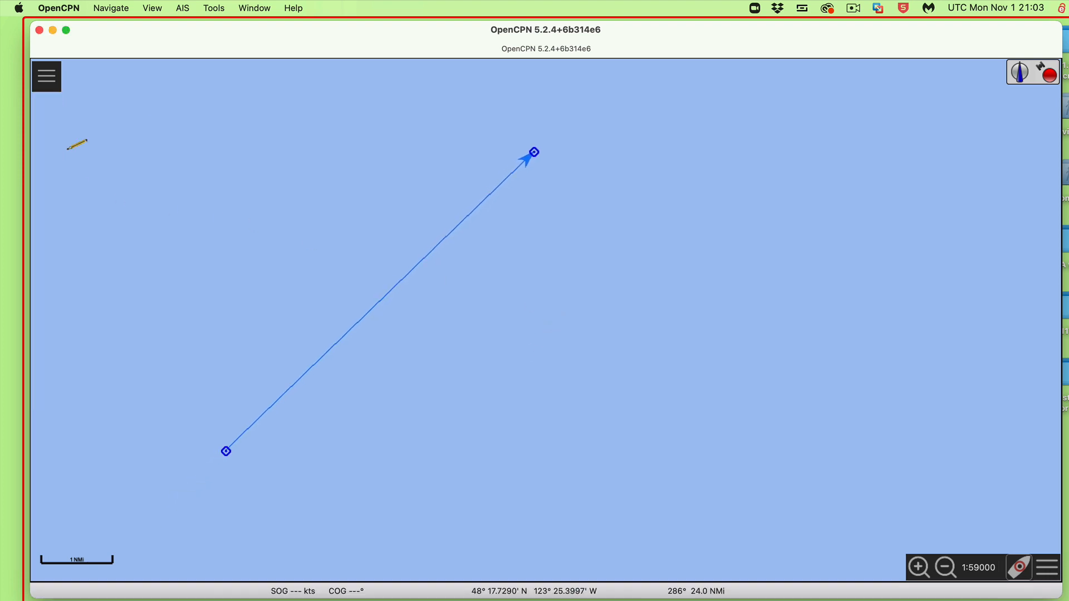
left_click(226, 452)
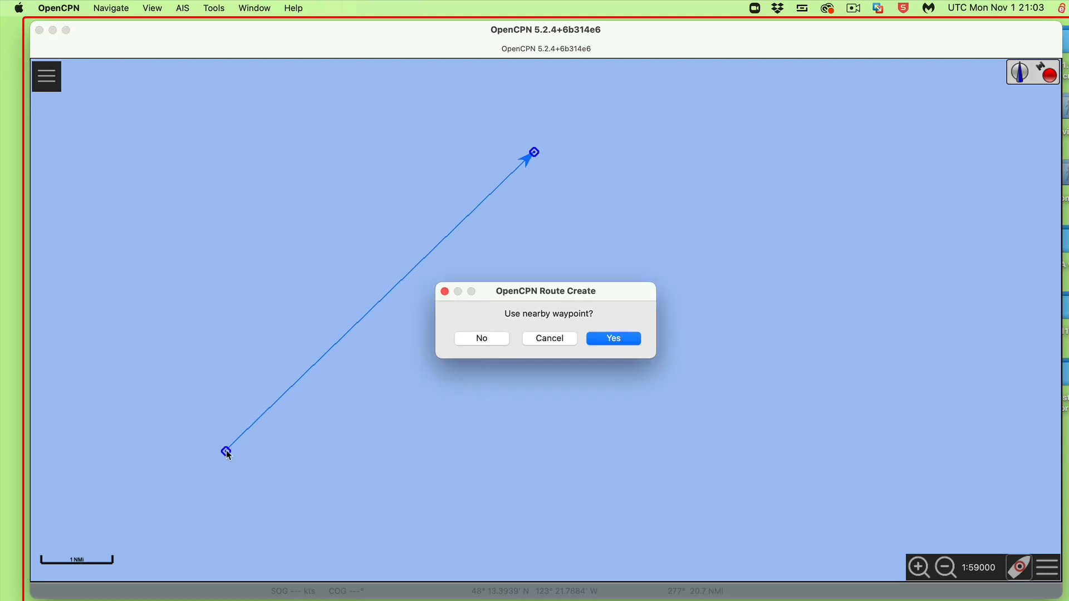
Reuse the shared start waypoint and end the new leg at 055°, 6.5 NMi
left_click(613, 338)
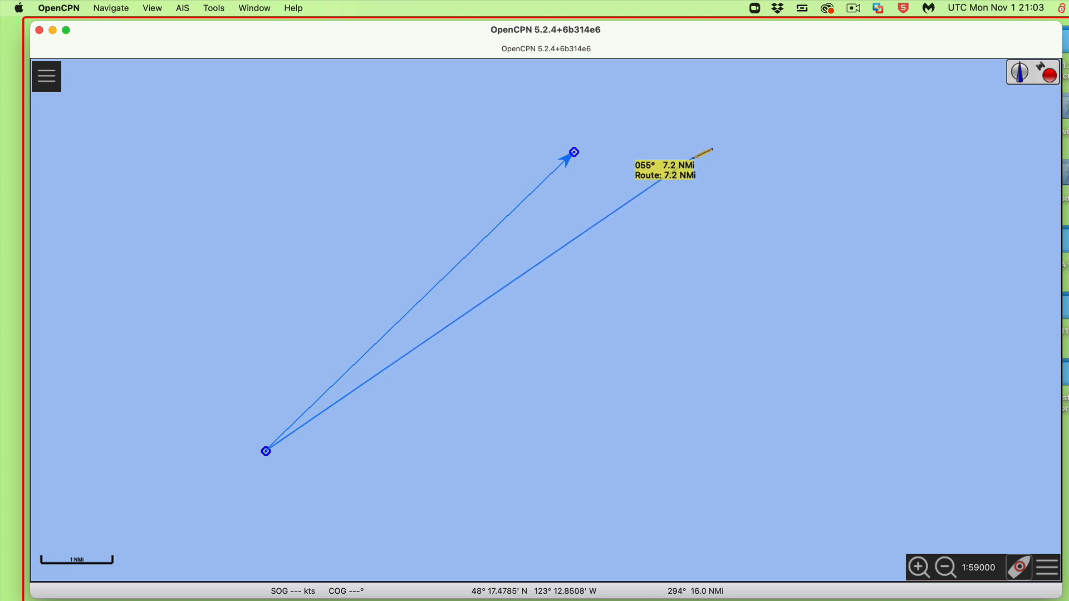
mouse_move(677, 179)
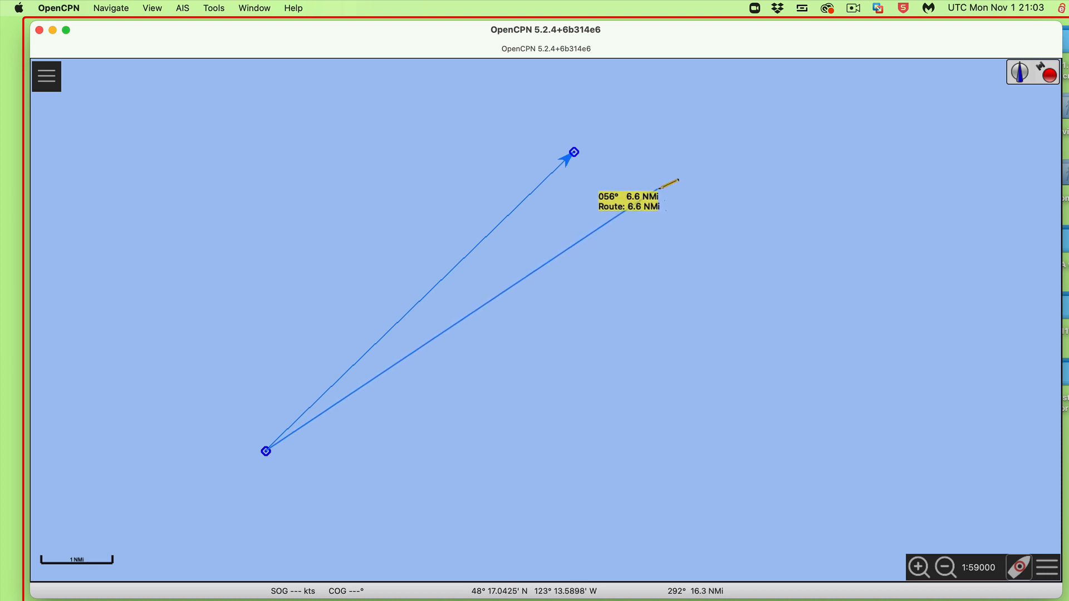
mouse_move(674, 184)
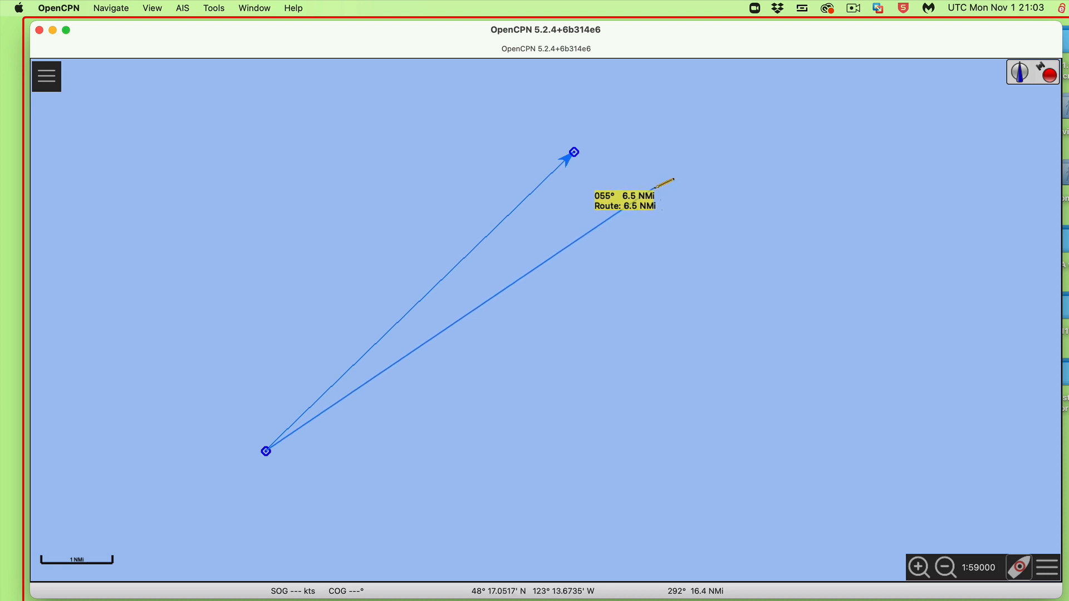
left_click(46, 76)
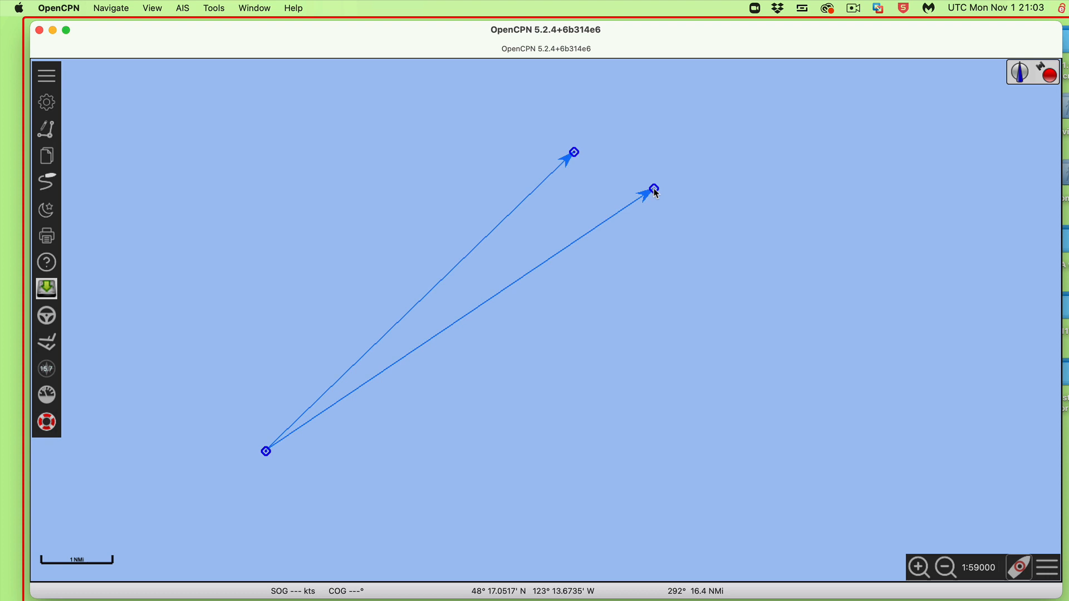
mouse_move(392, 311)
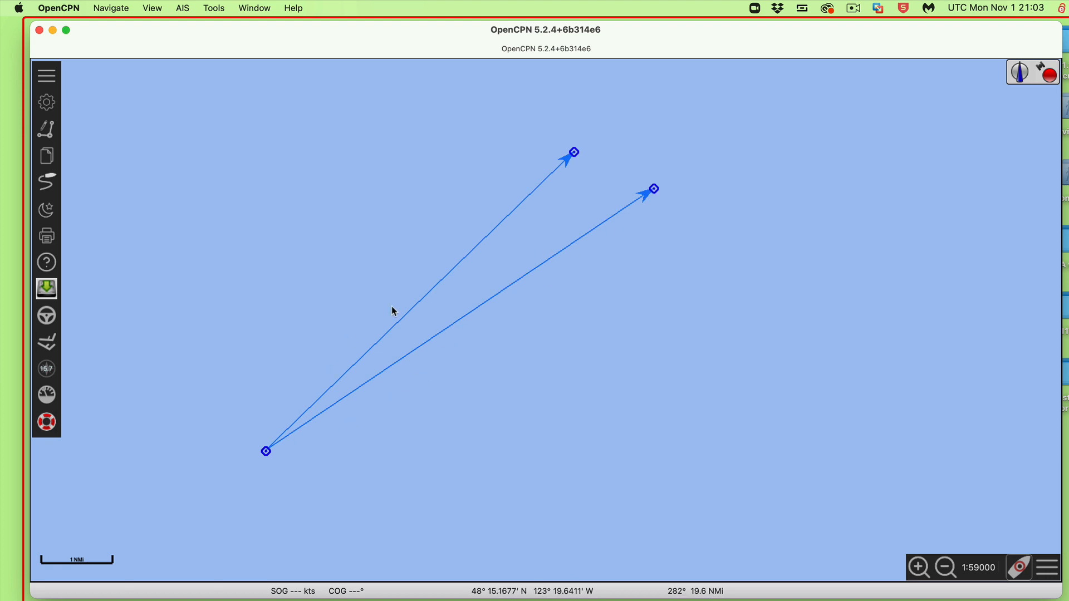
mouse_move(651, 189)
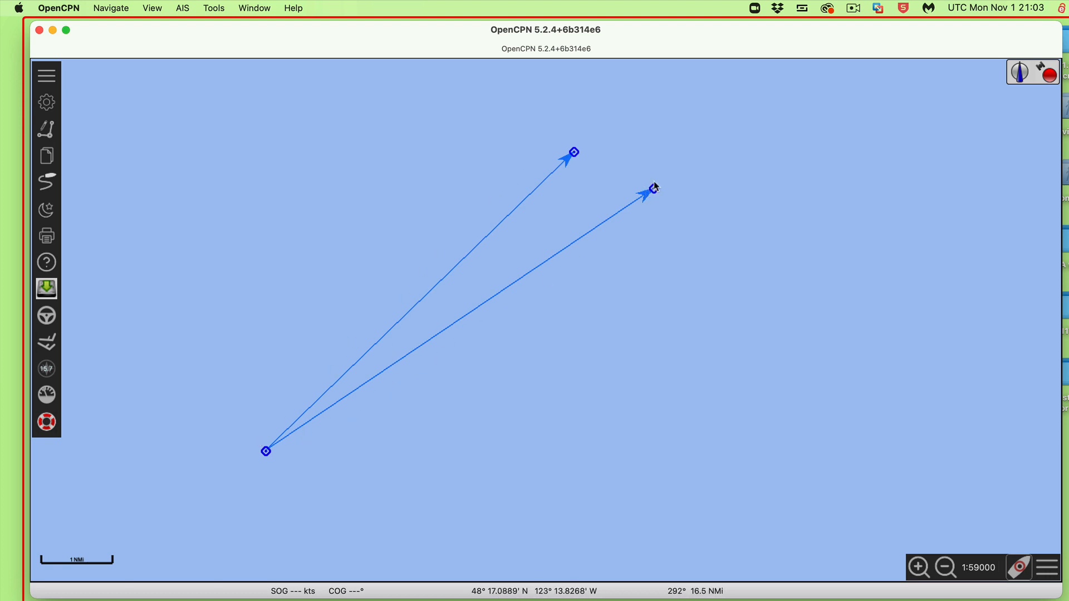
mouse_move(583, 168)
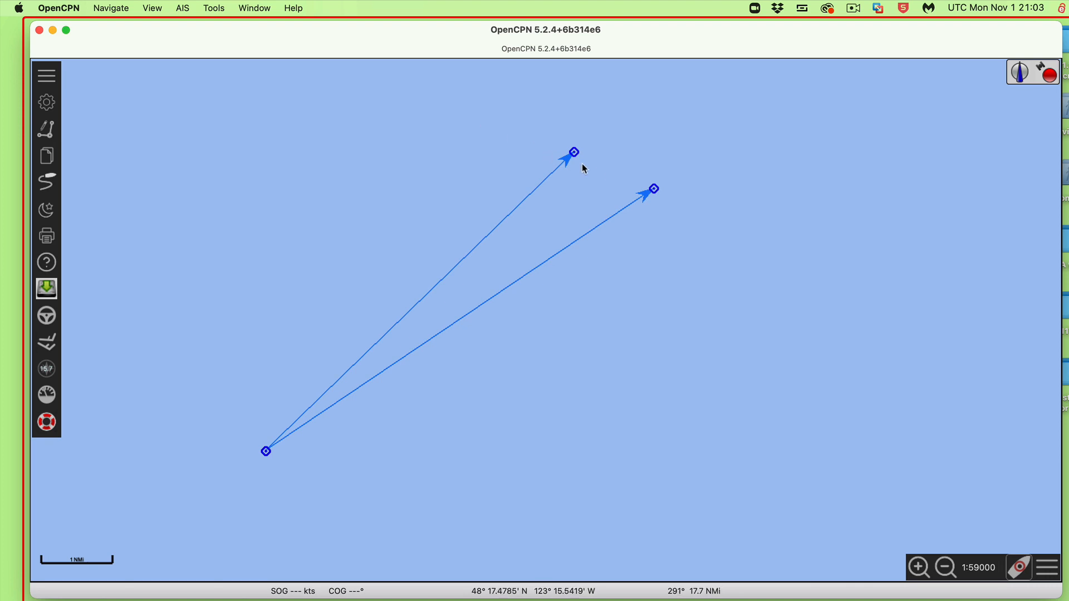
mouse_move(671, 334)
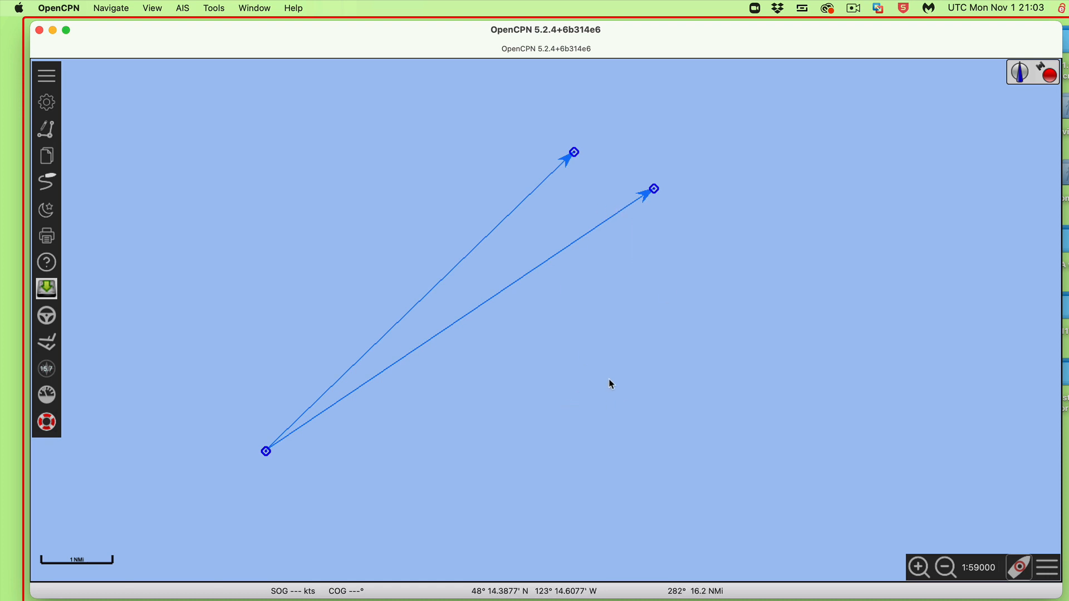
mouse_move(926, 452)
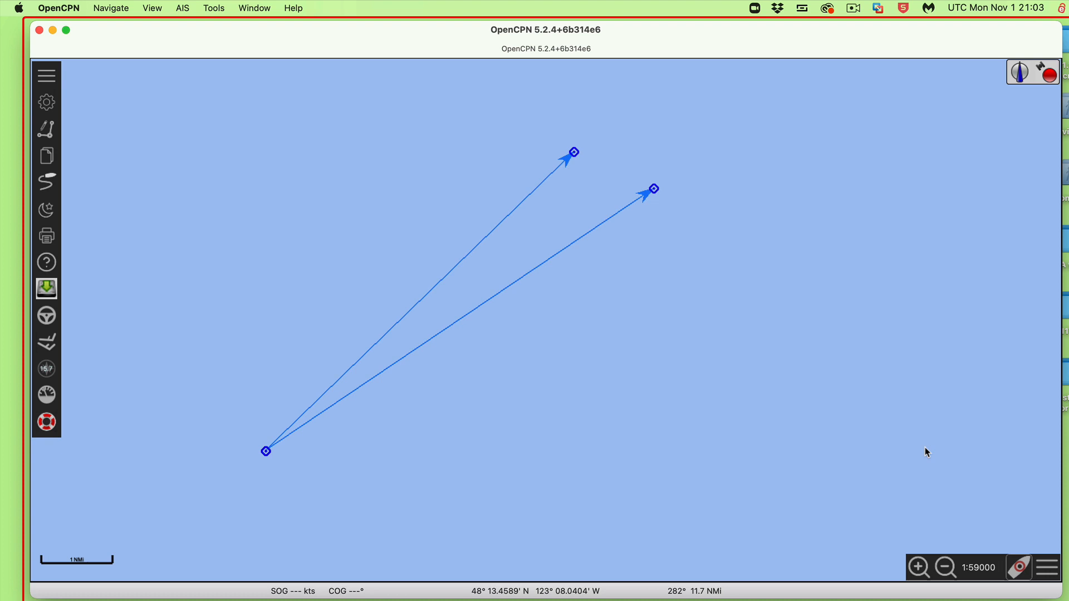
mouse_move(234, 495)
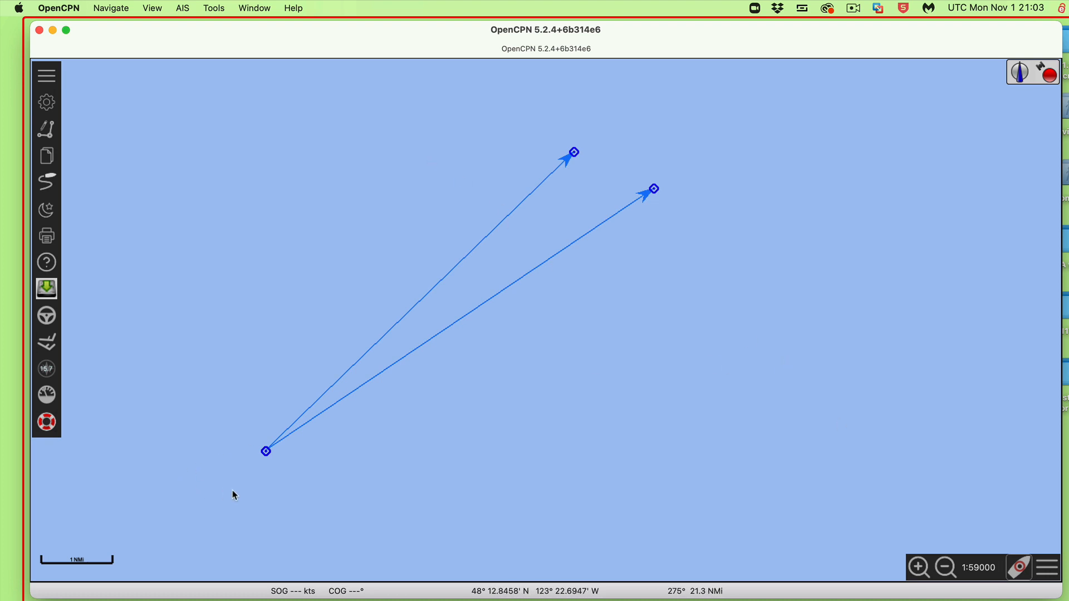
mouse_move(573, 155)
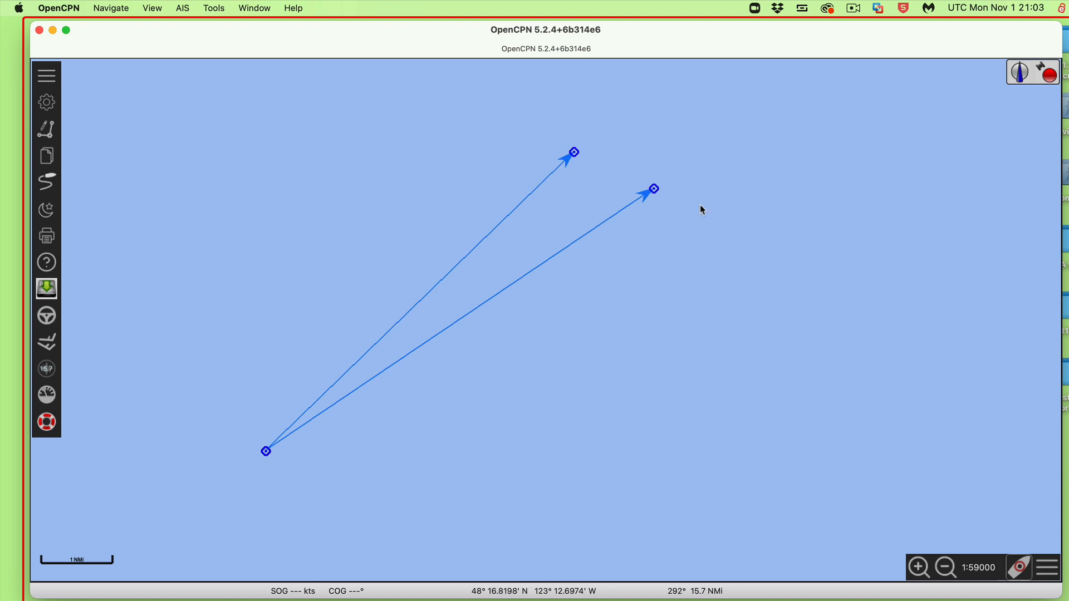
Draw a short leg from the upper vector tip to the other vector's end waypoint
left_click(47, 75)
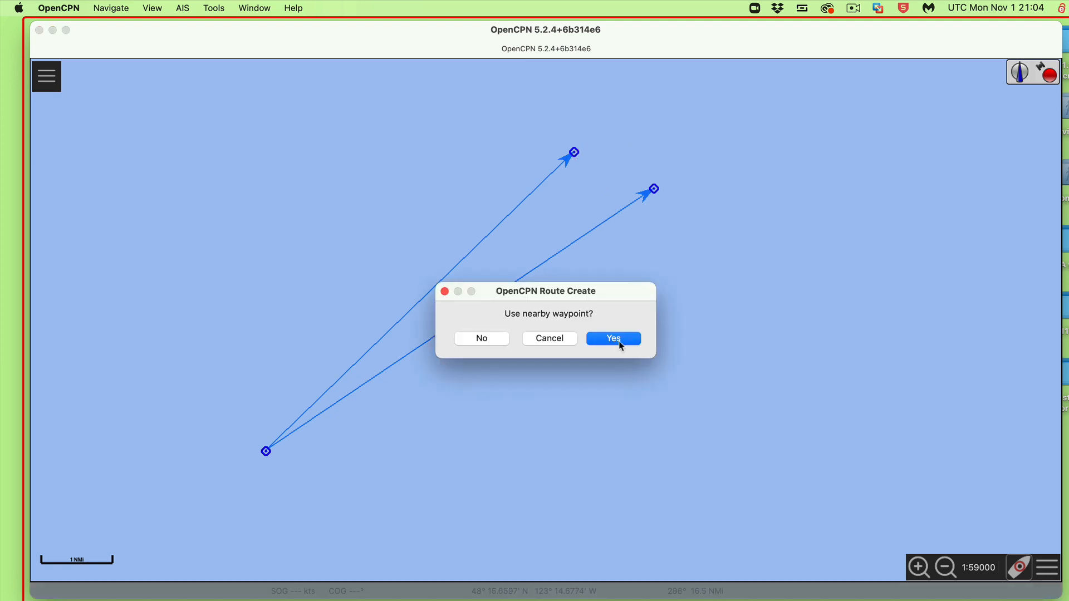
left_click(612, 338)
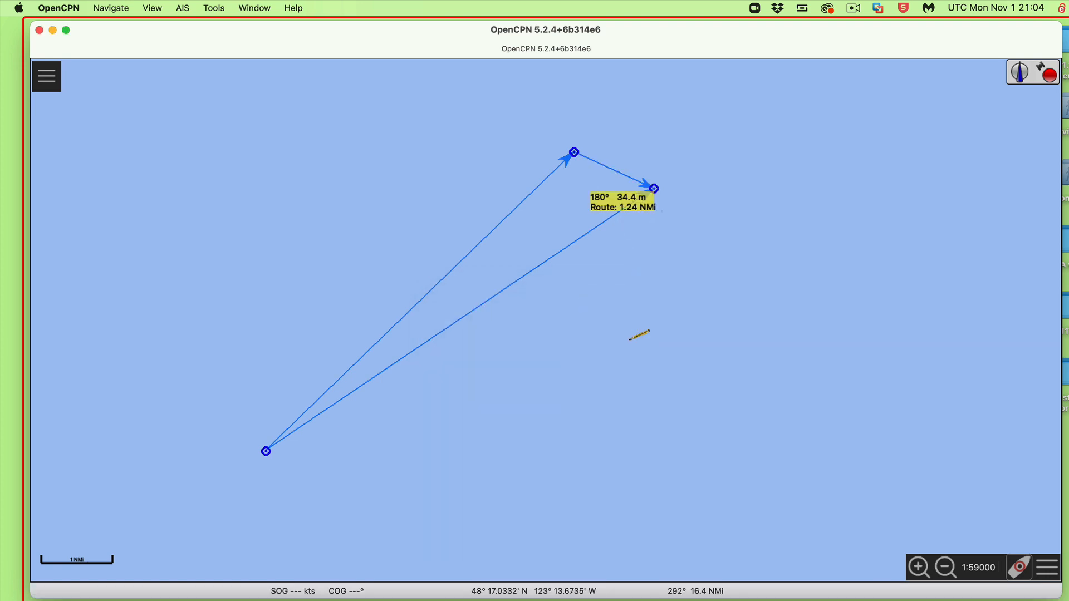
left_click(47, 75)
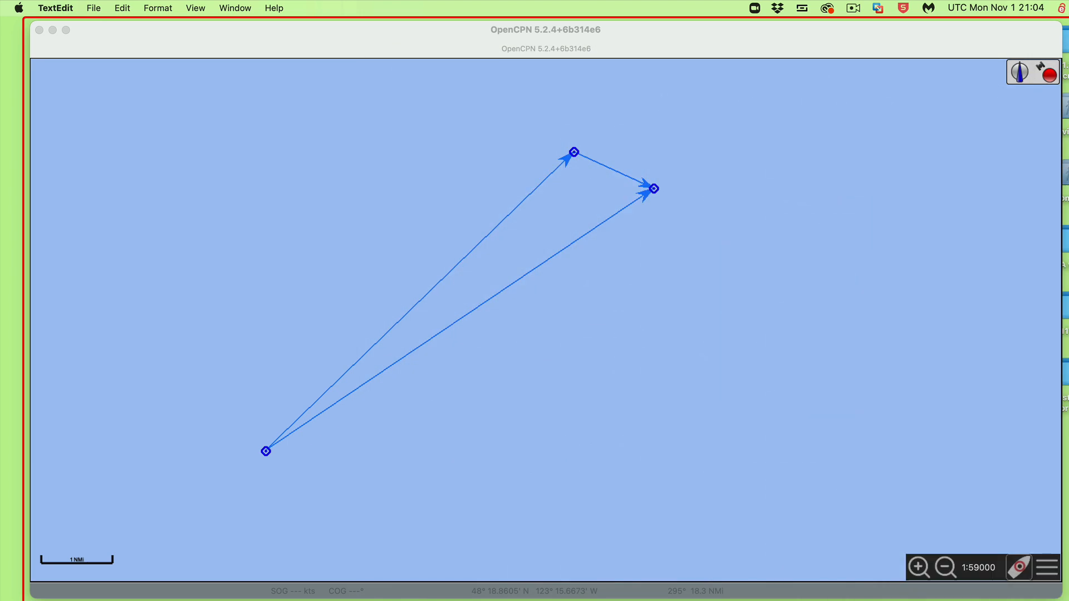
mouse_move(641, 517)
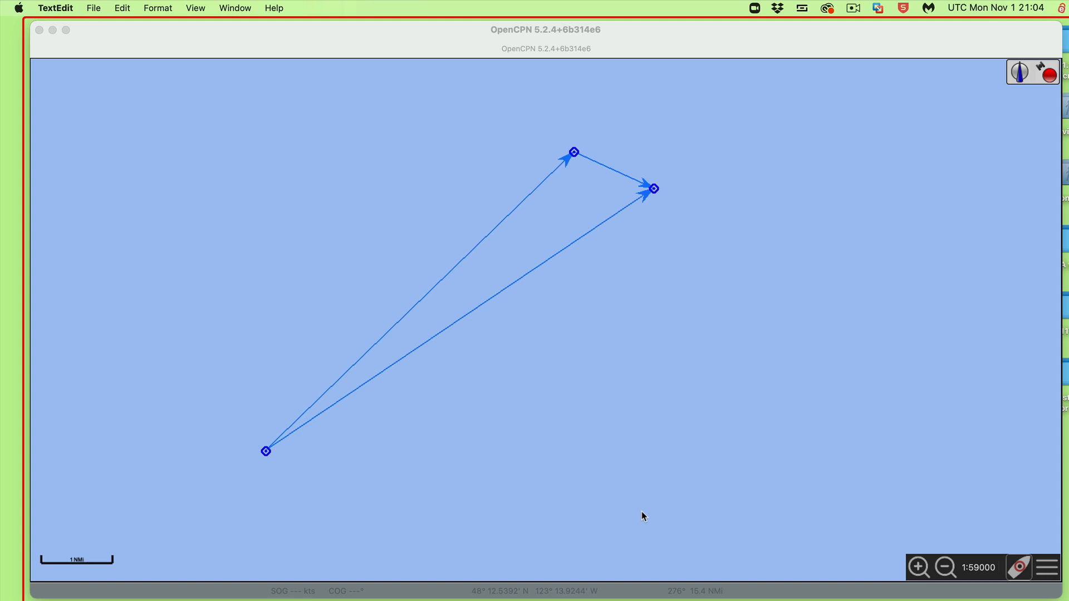
mouse_move(651, 191)
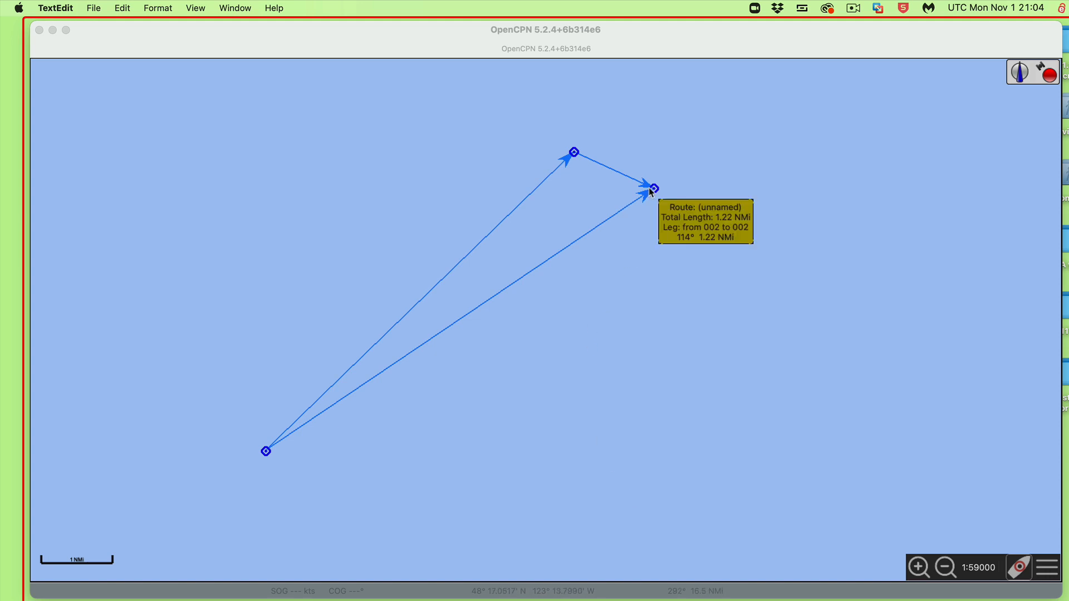
mouse_move(660, 189)
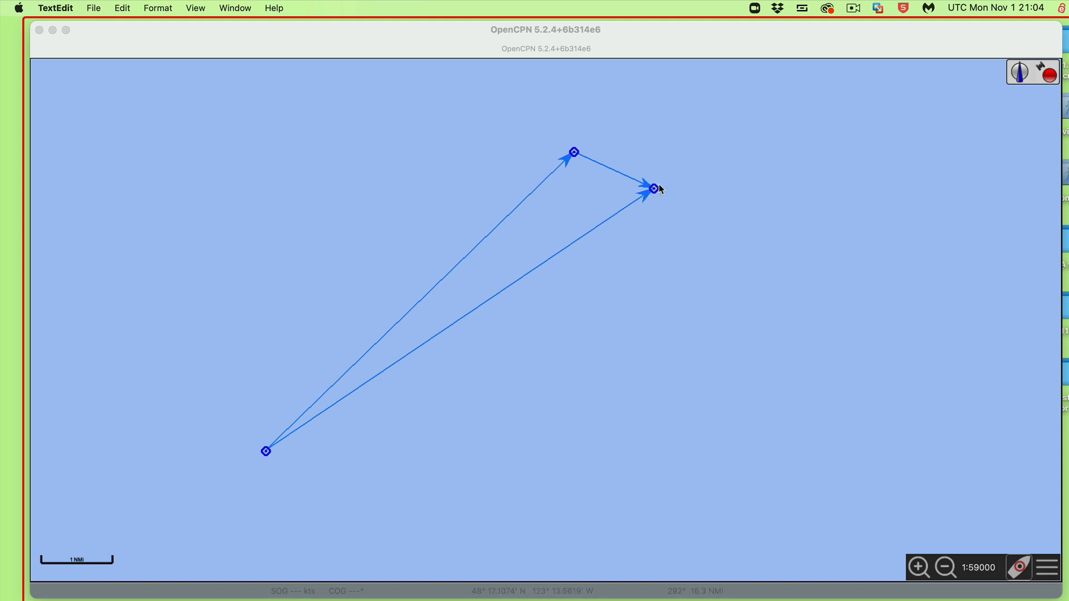
mouse_move(665, 182)
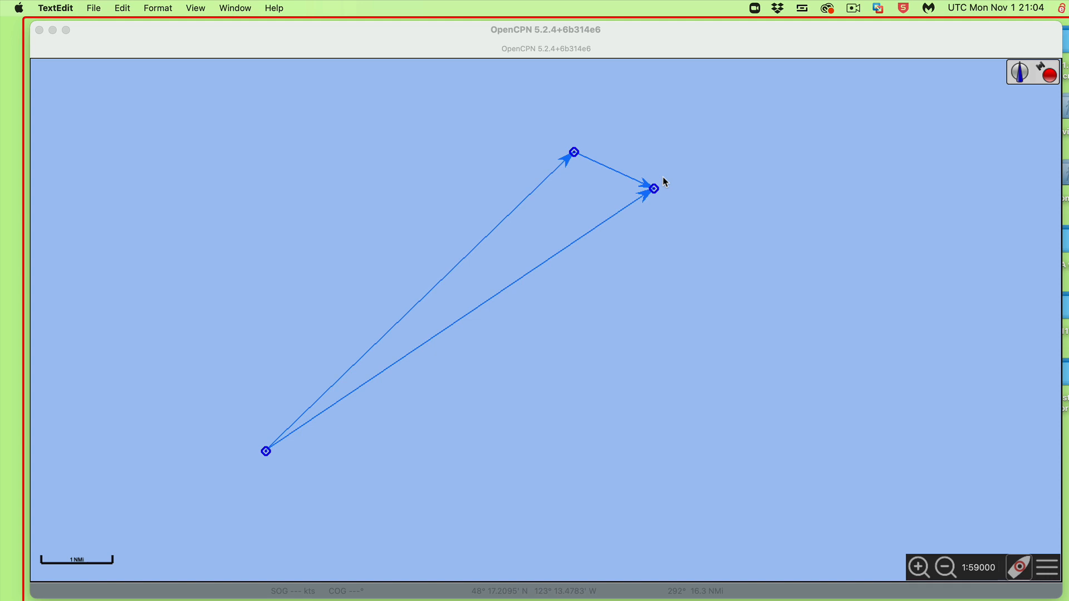
mouse_move(667, 186)
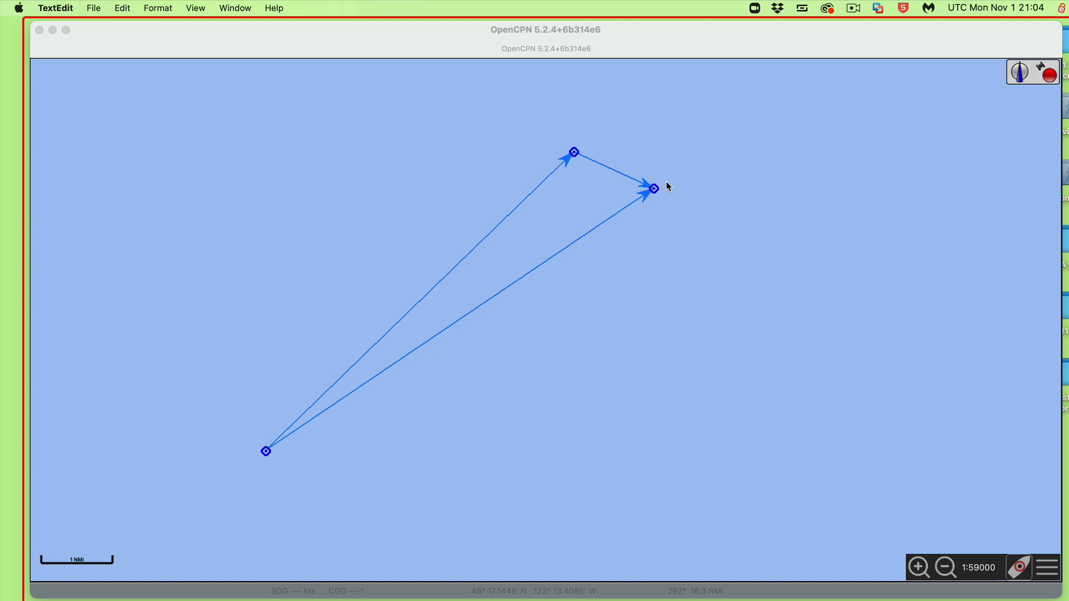
mouse_move(655, 201)
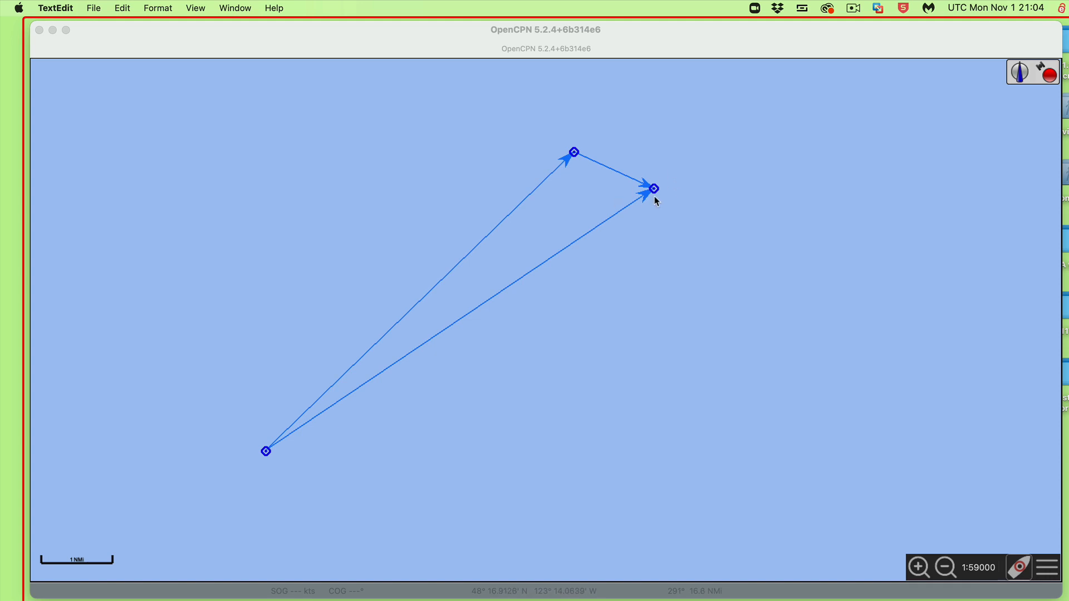
mouse_move(762, 213)
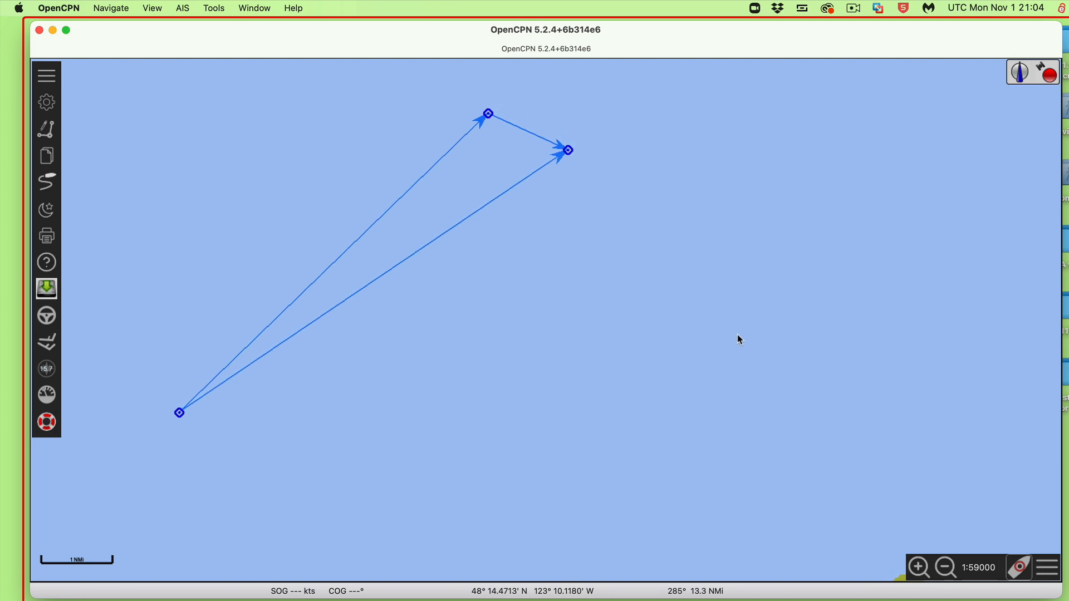
mouse_move(501, 162)
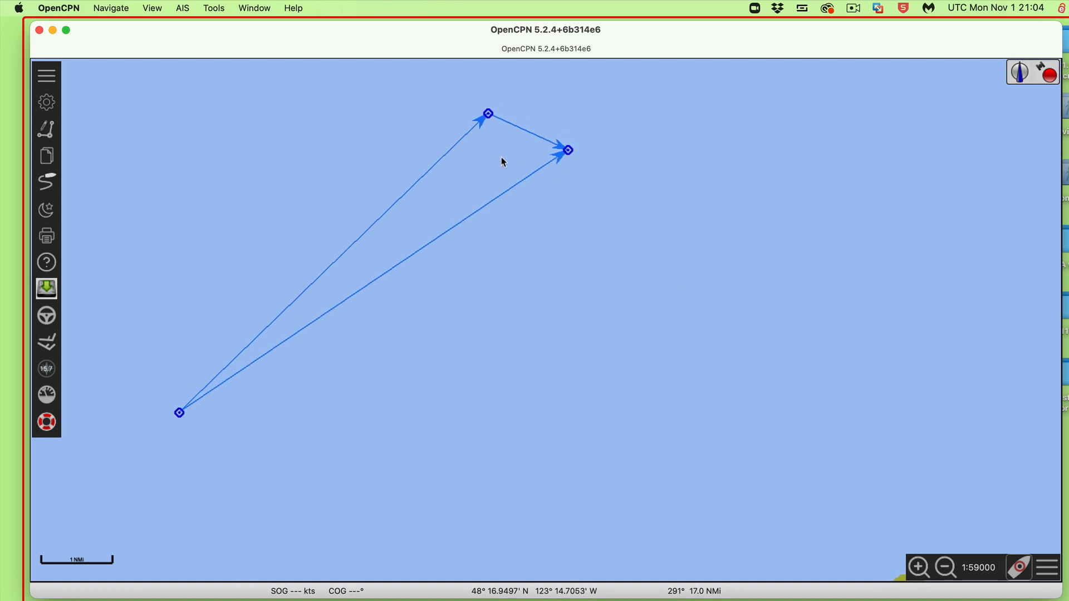
mouse_move(406, 195)
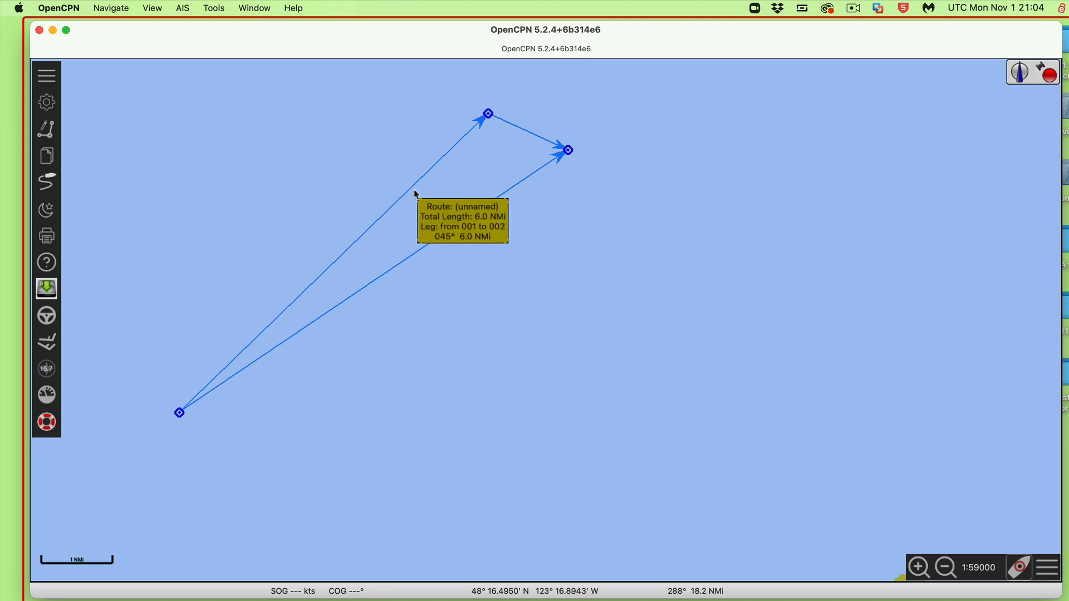
mouse_move(416, 187)
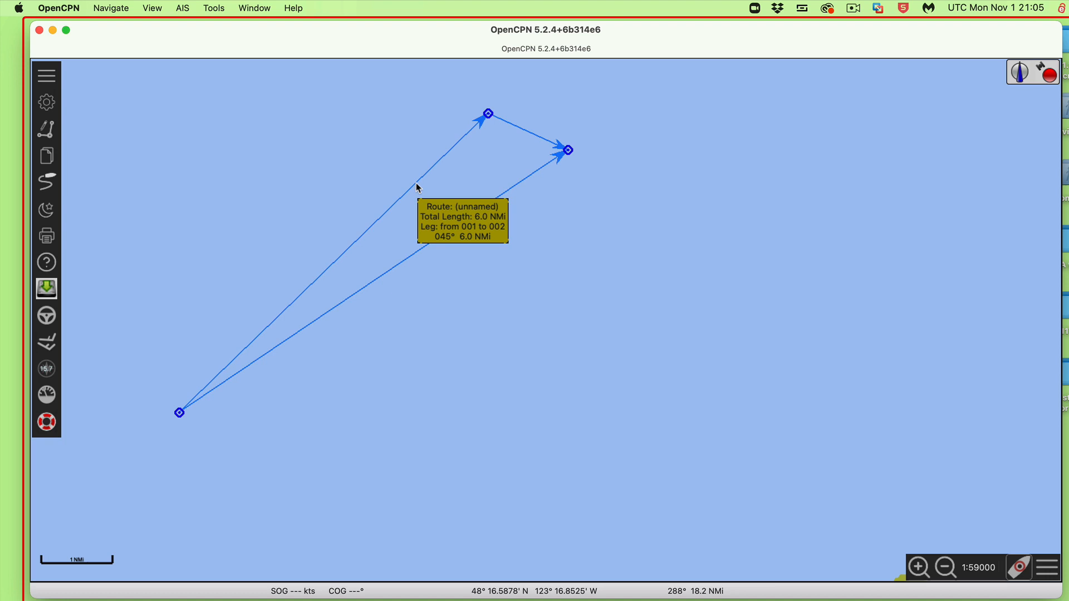
mouse_move(504, 194)
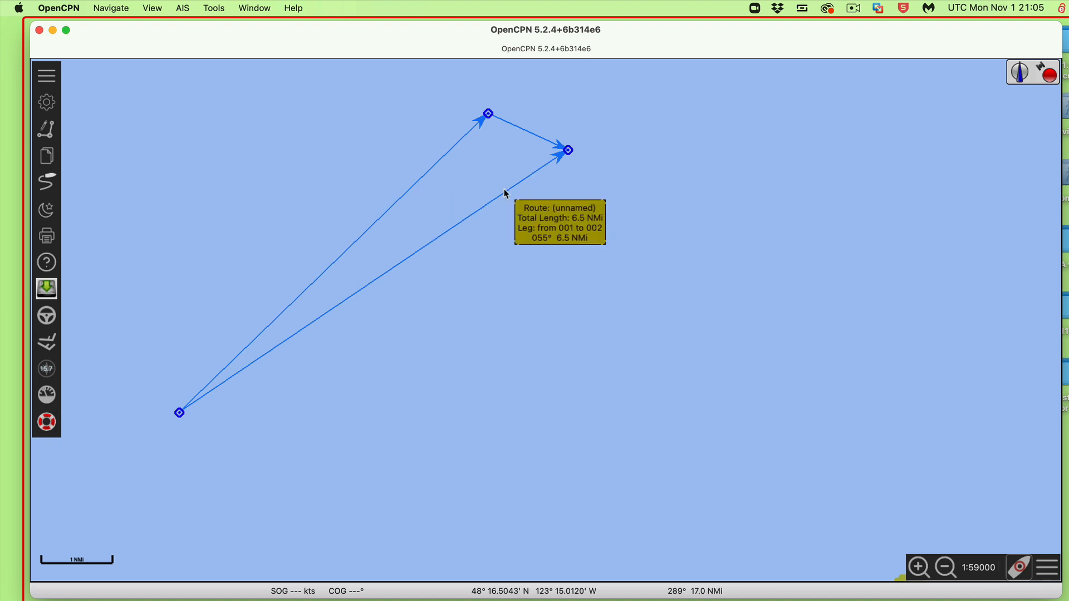
mouse_move(583, 276)
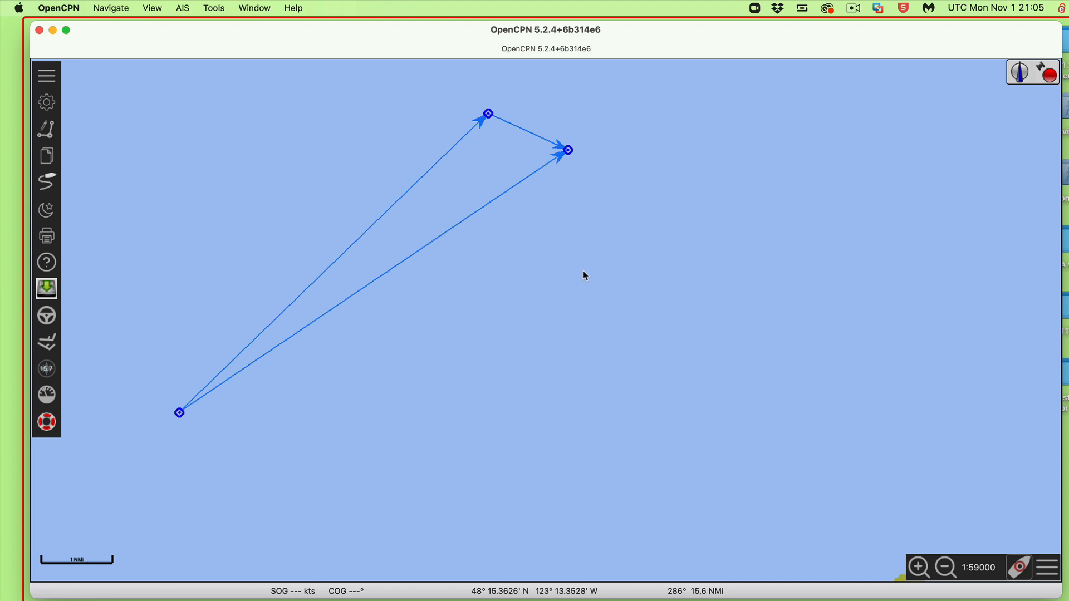
mouse_move(442, 198)
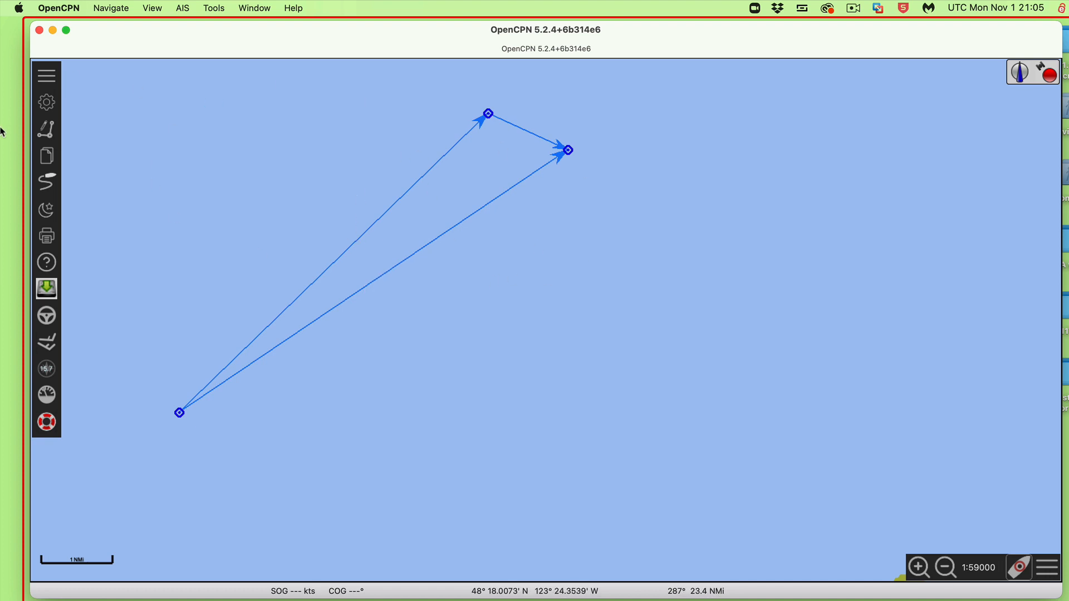
Plot a roughly 7.5 NMi route northeast from a point south of the triangle
left_click(46, 74)
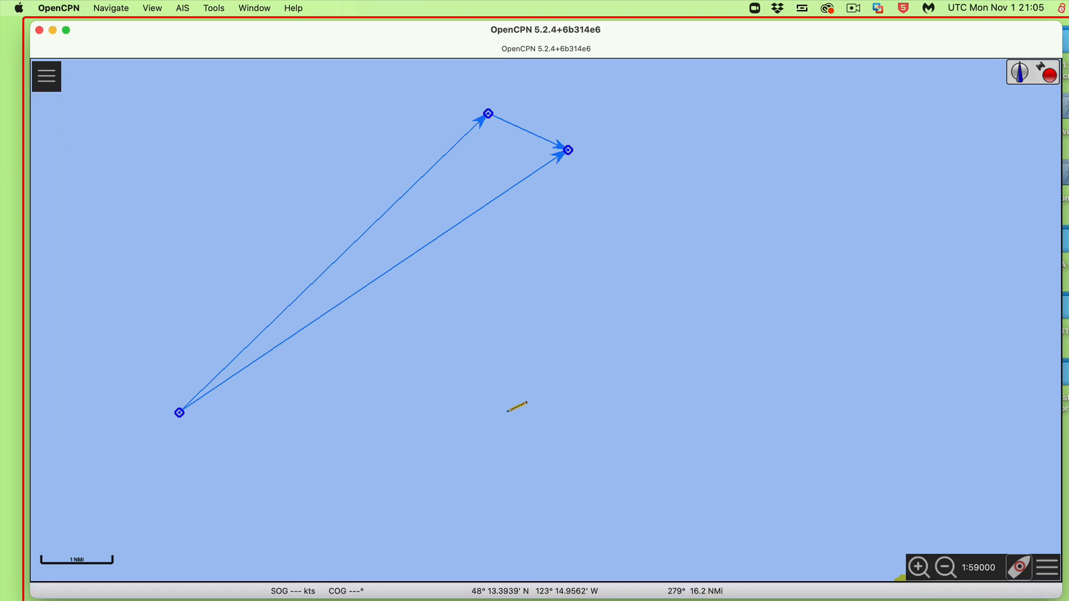
left_click(511, 461)
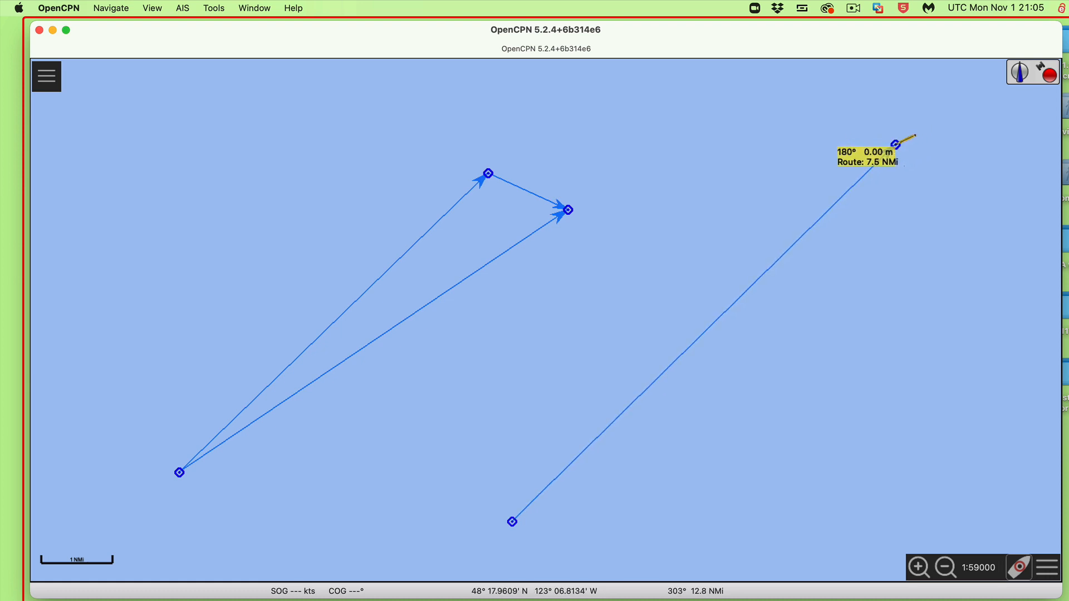
left_click(45, 75)
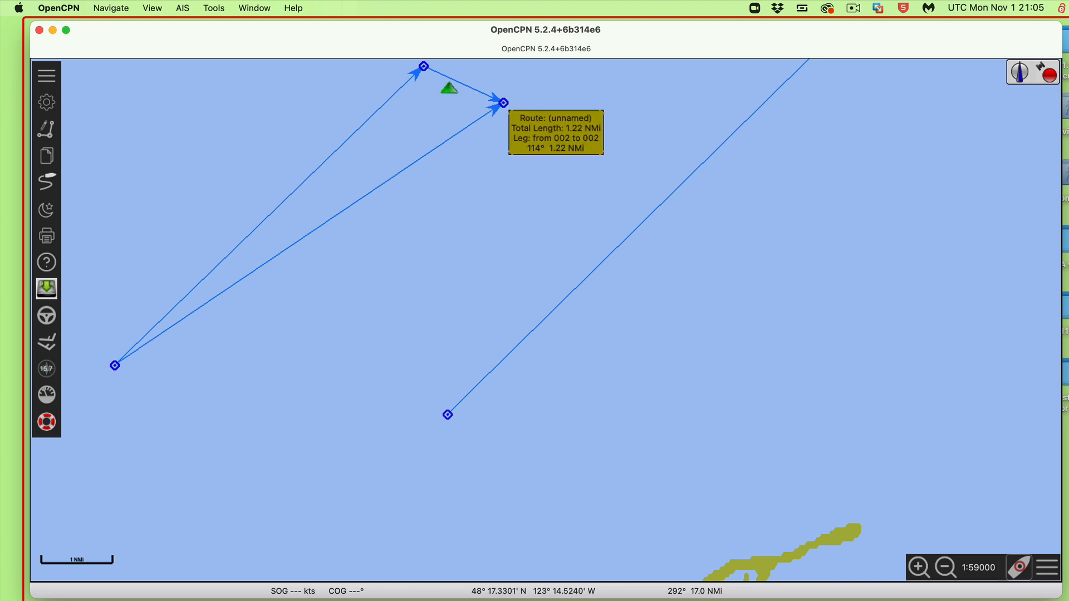
mouse_move(349, 320)
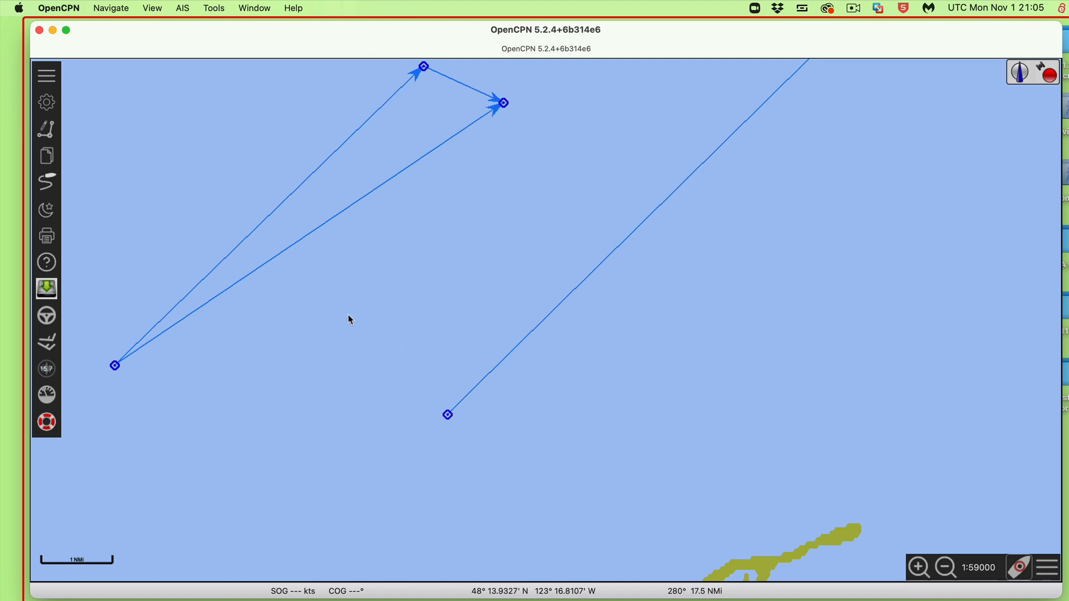
mouse_move(46, 130)
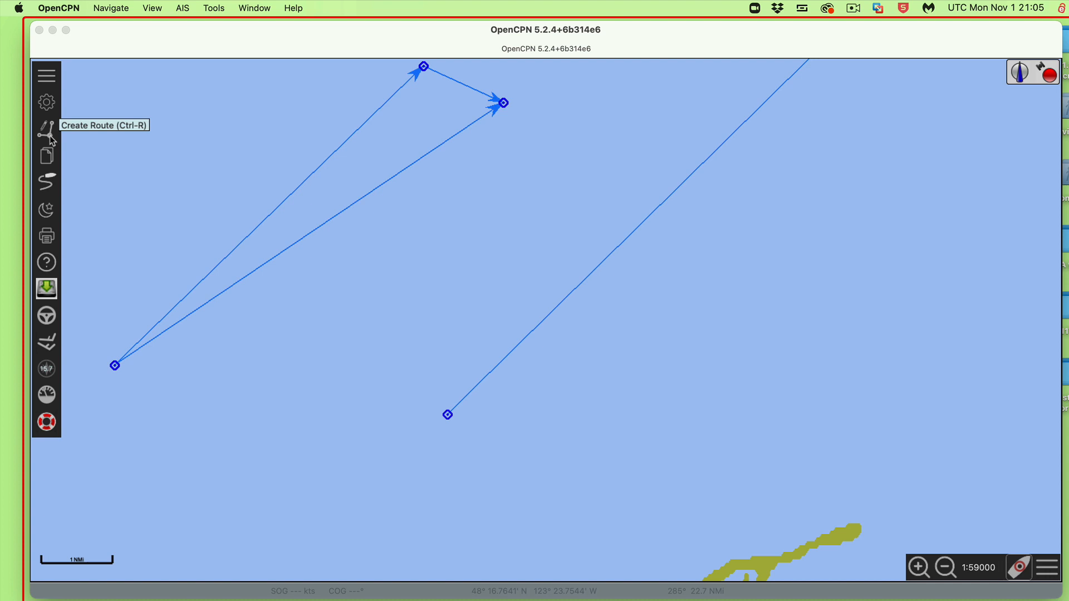
mouse_move(446, 447)
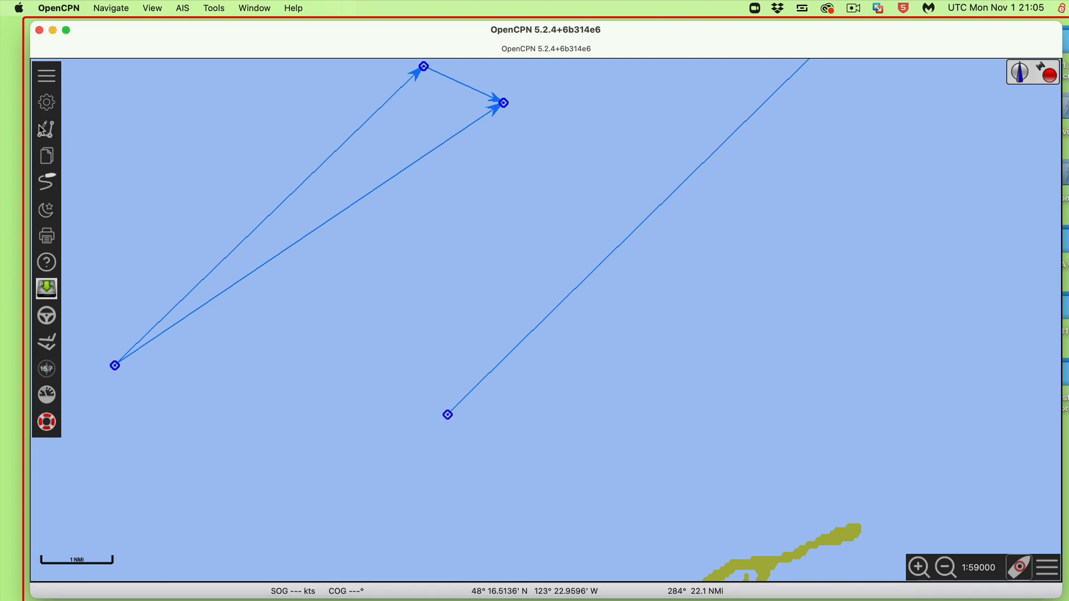
Draw a 1.20 NMi drift leg at 115° from the course line's start waypoint
left_click(46, 76)
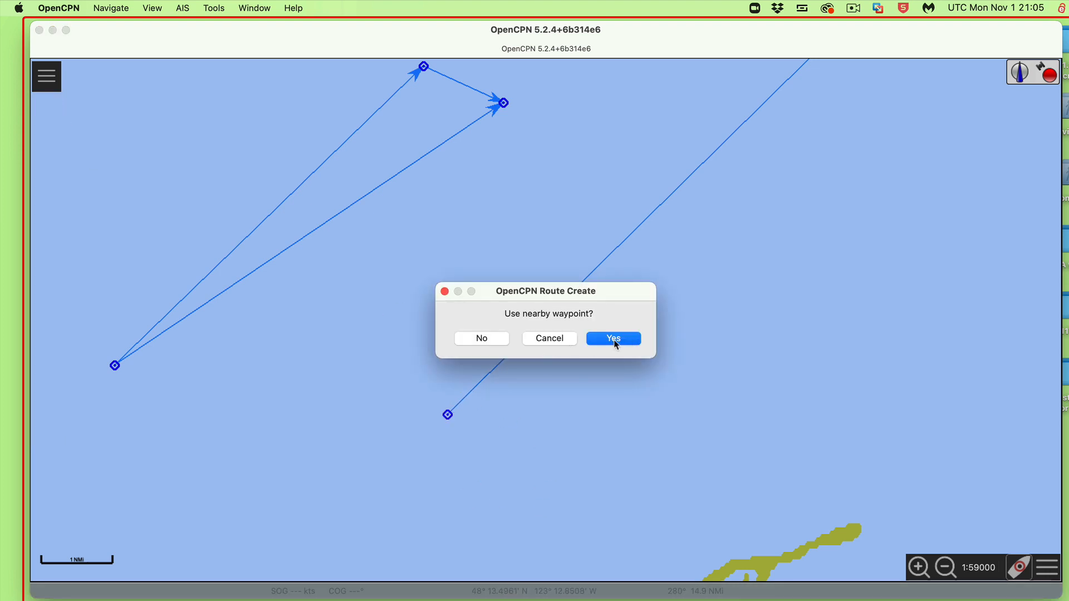
left_click(612, 339)
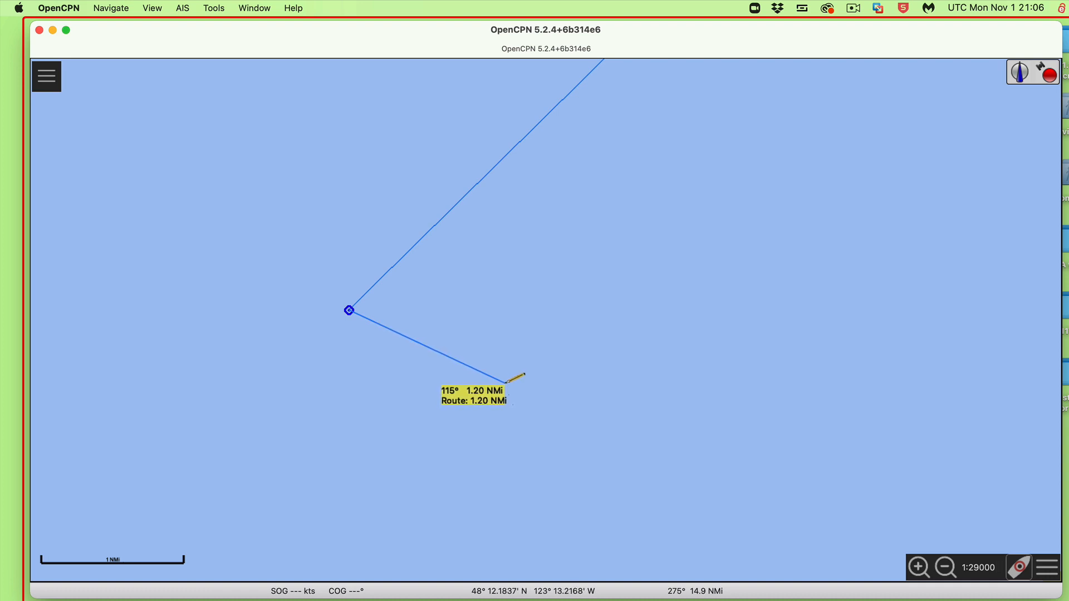
mouse_move(504, 380)
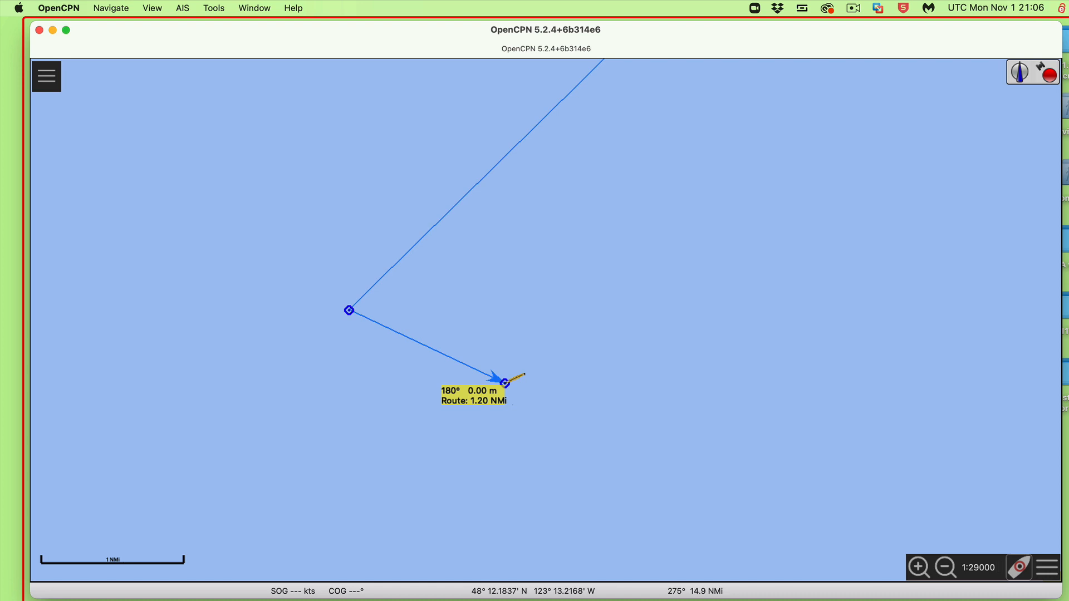
left_click(47, 75)
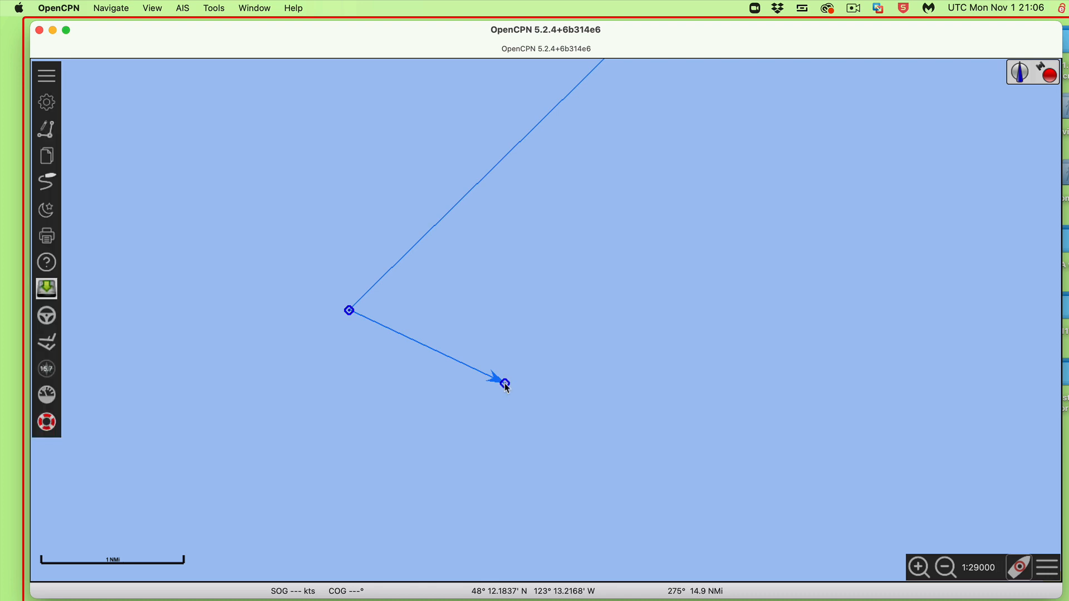
mouse_move(349, 310)
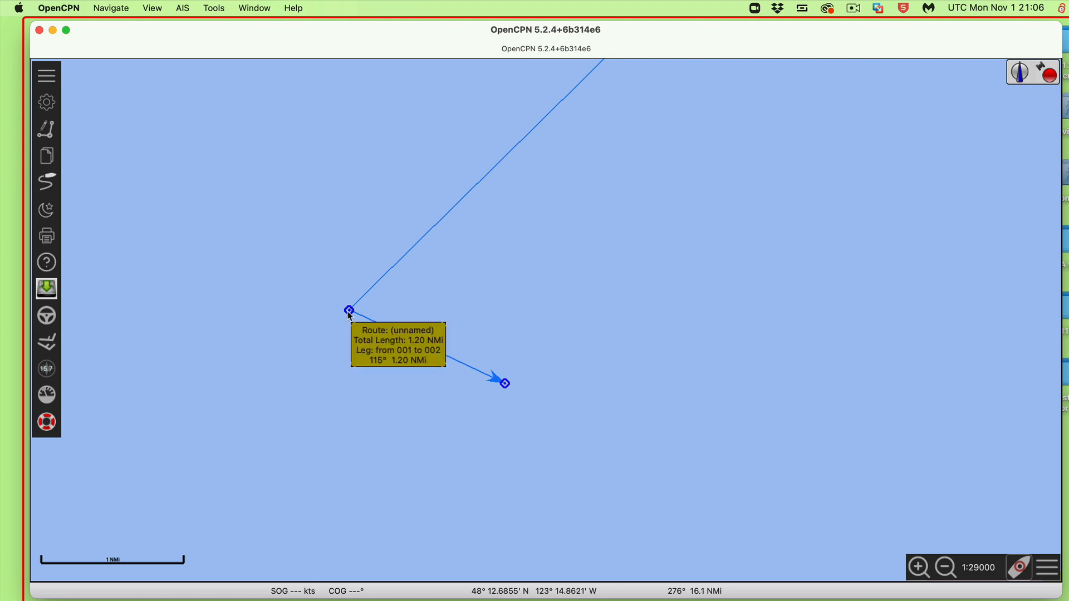
mouse_move(557, 95)
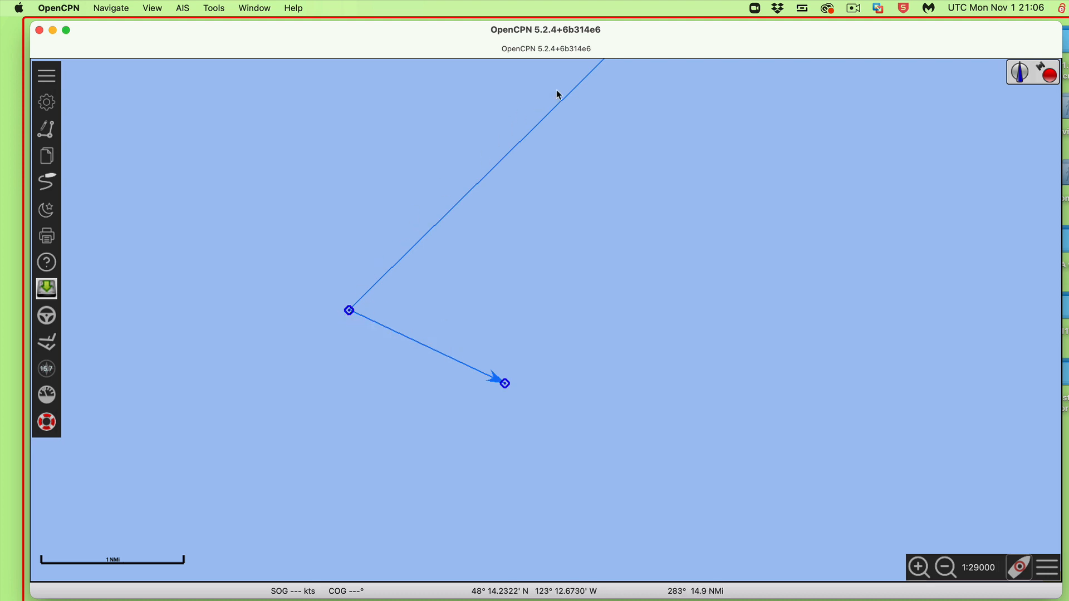
mouse_move(385, 333)
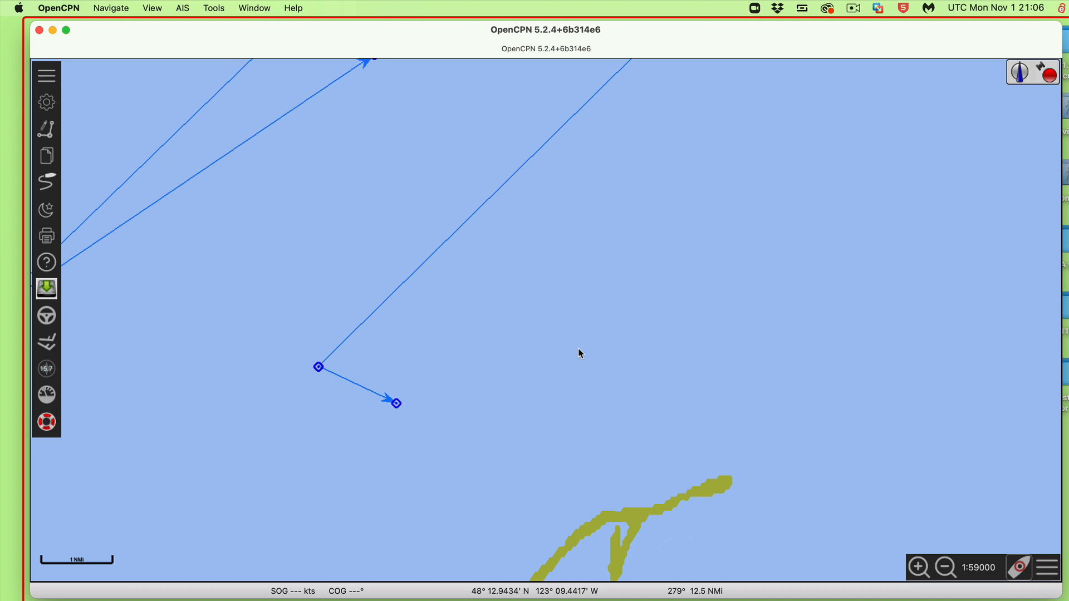
mouse_move(389, 416)
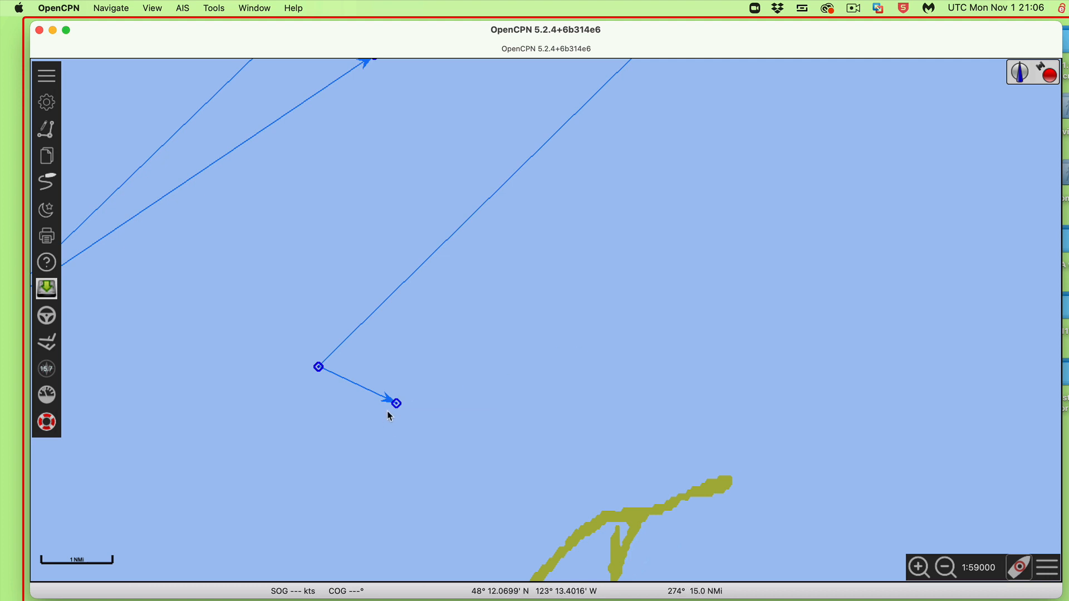
mouse_move(549, 149)
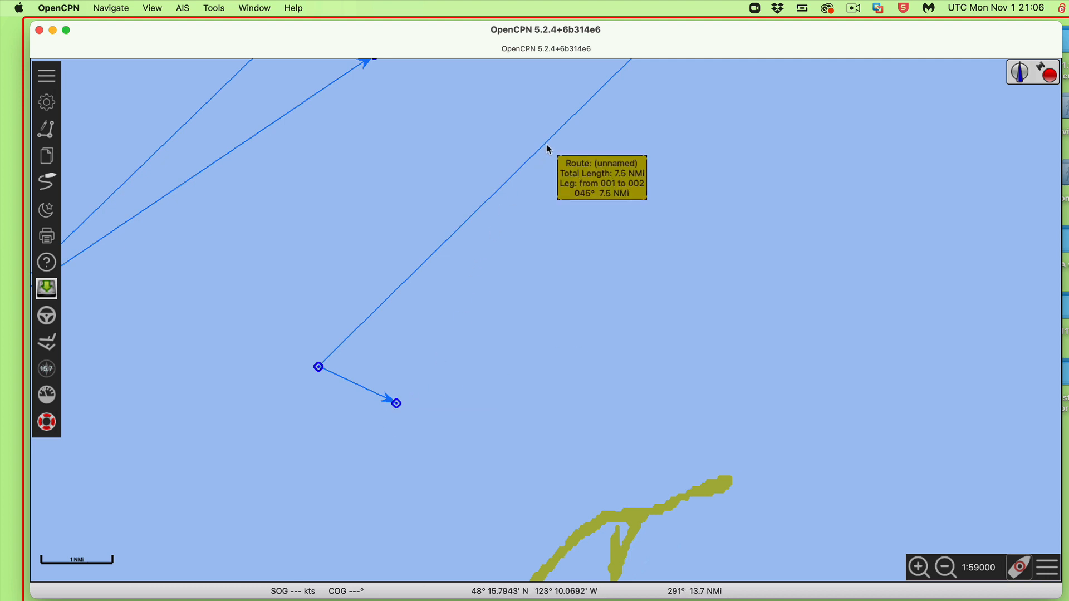
mouse_move(516, 135)
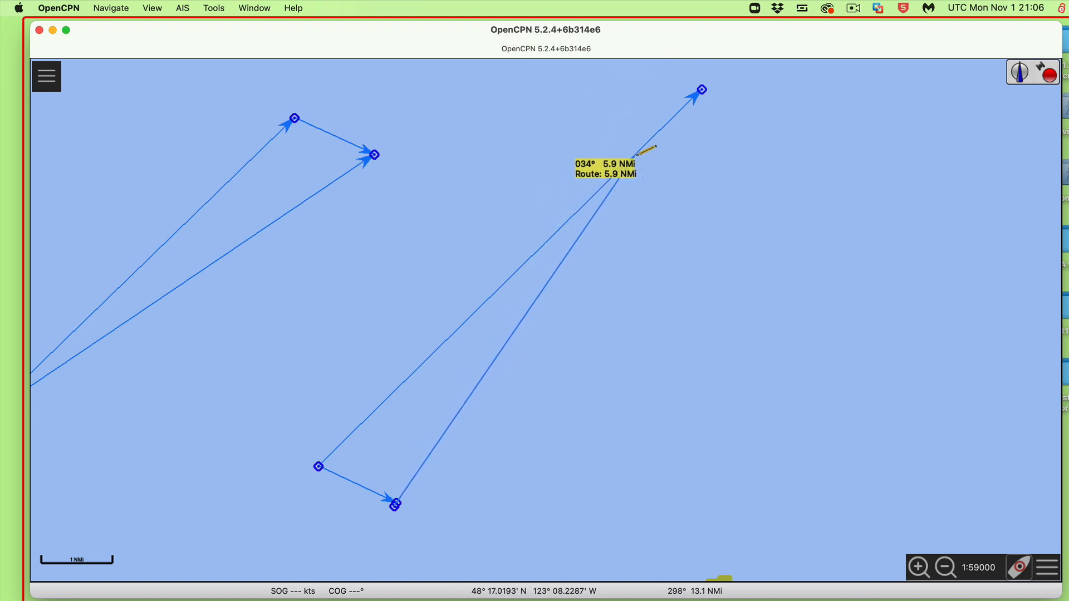
mouse_move(651, 146)
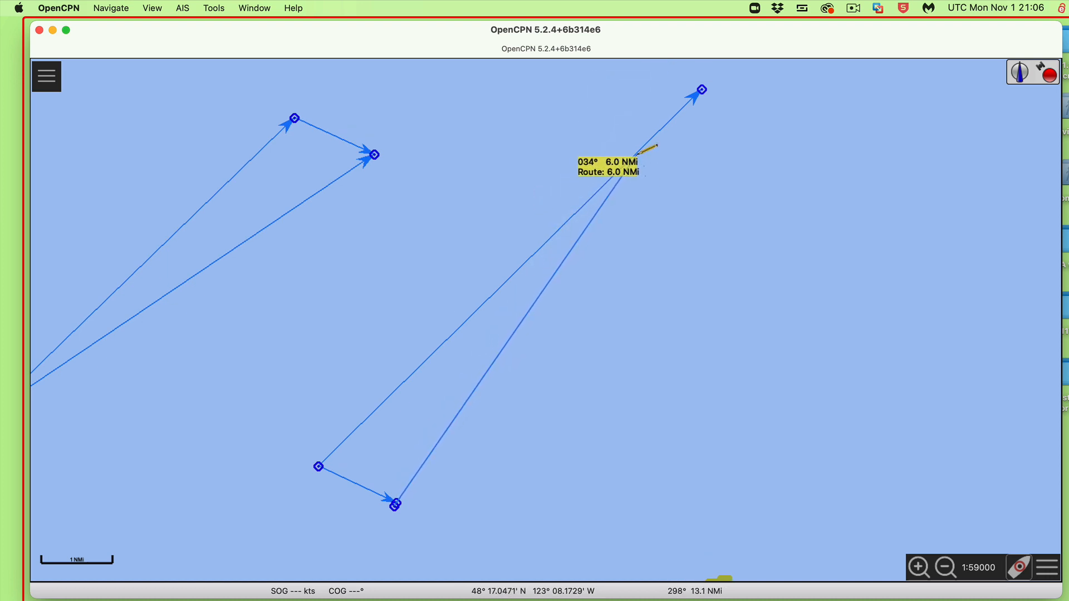
mouse_move(634, 155)
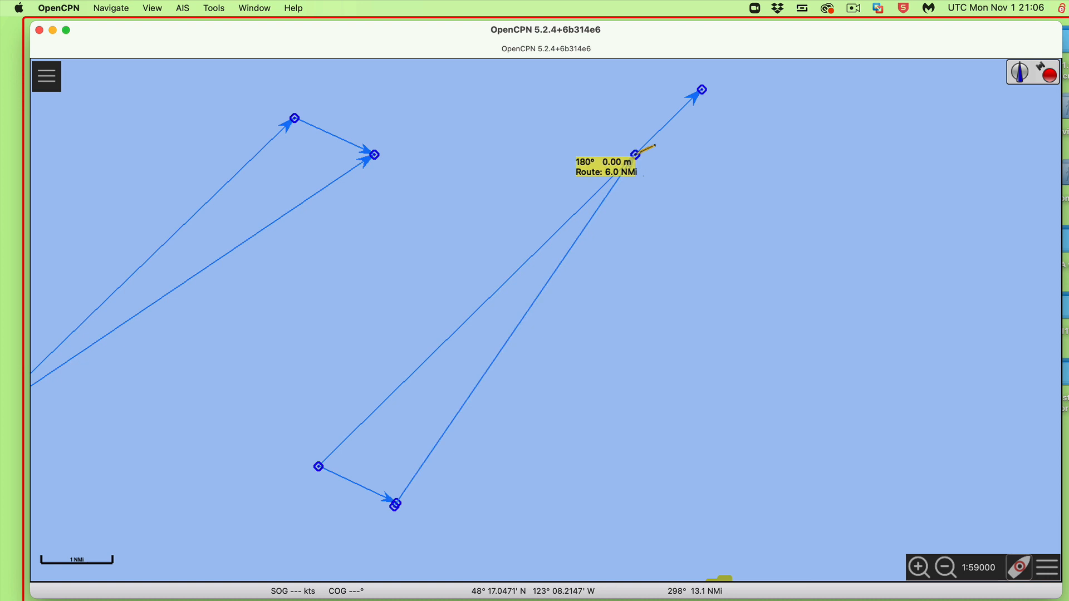
End the 6.0 NMi course-to-steer leg at 034° on the long course line
left_click(46, 76)
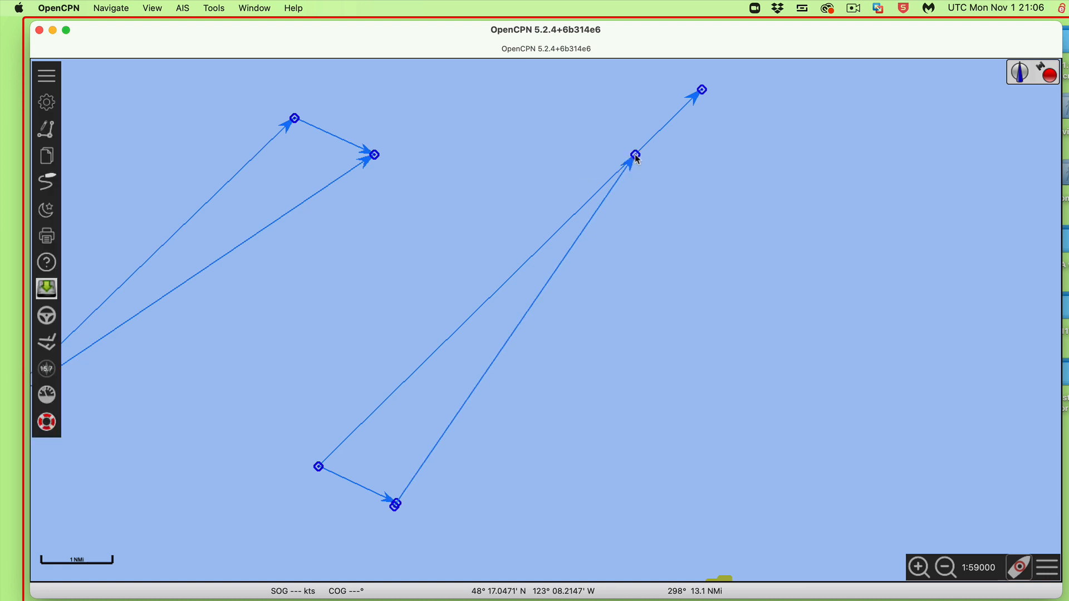
mouse_move(580, 234)
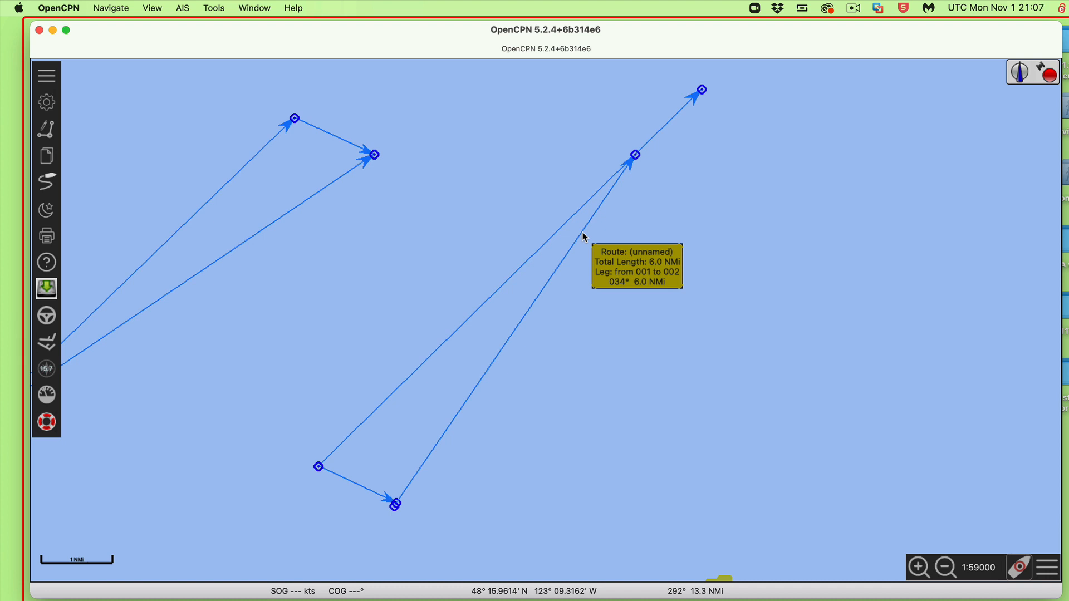
mouse_move(583, 237)
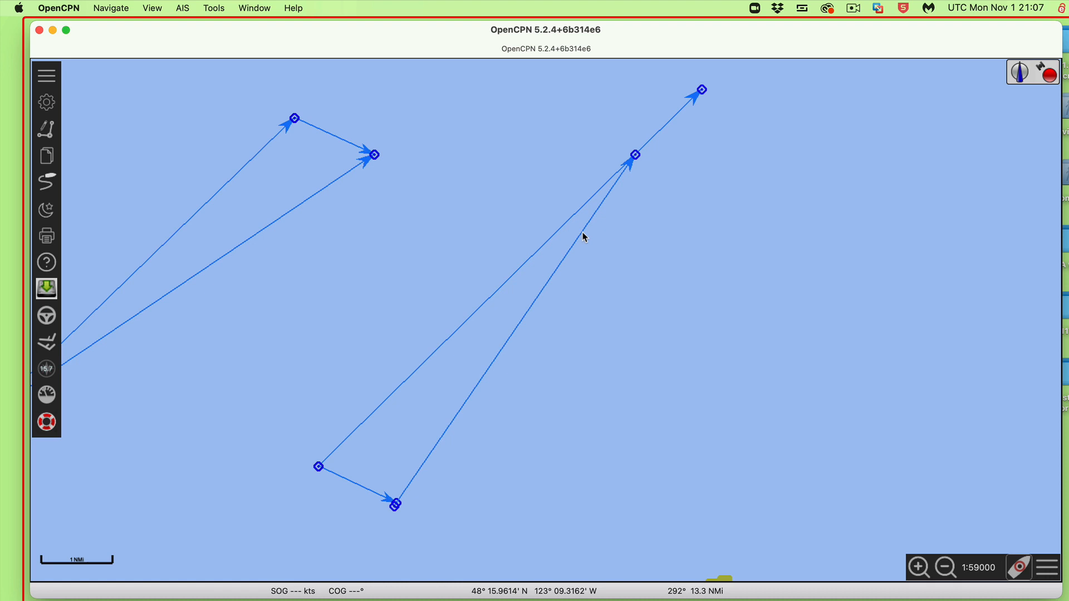
mouse_move(394, 505)
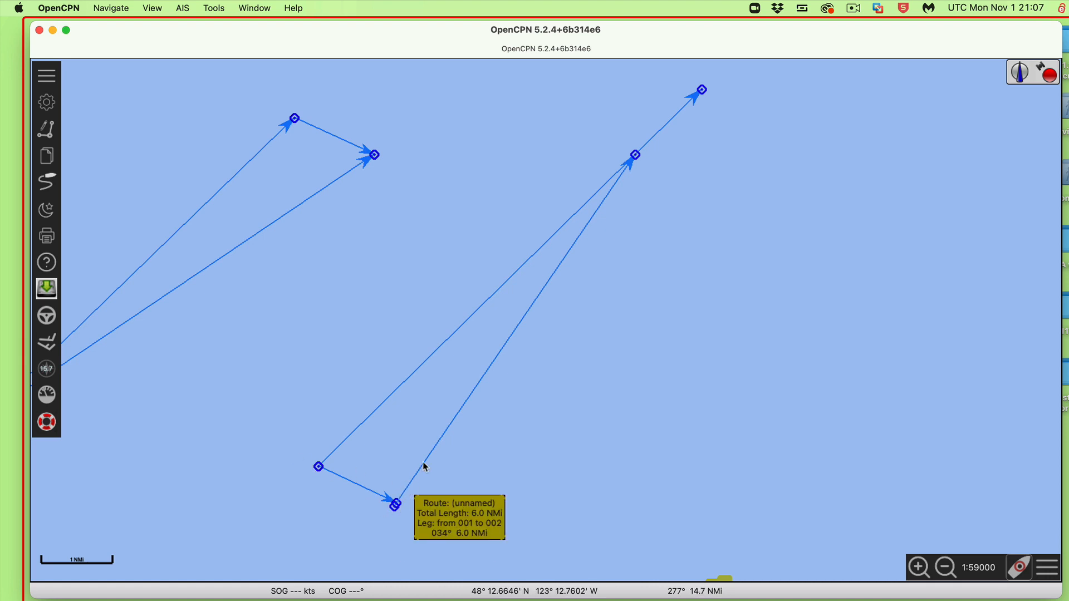
mouse_move(632, 155)
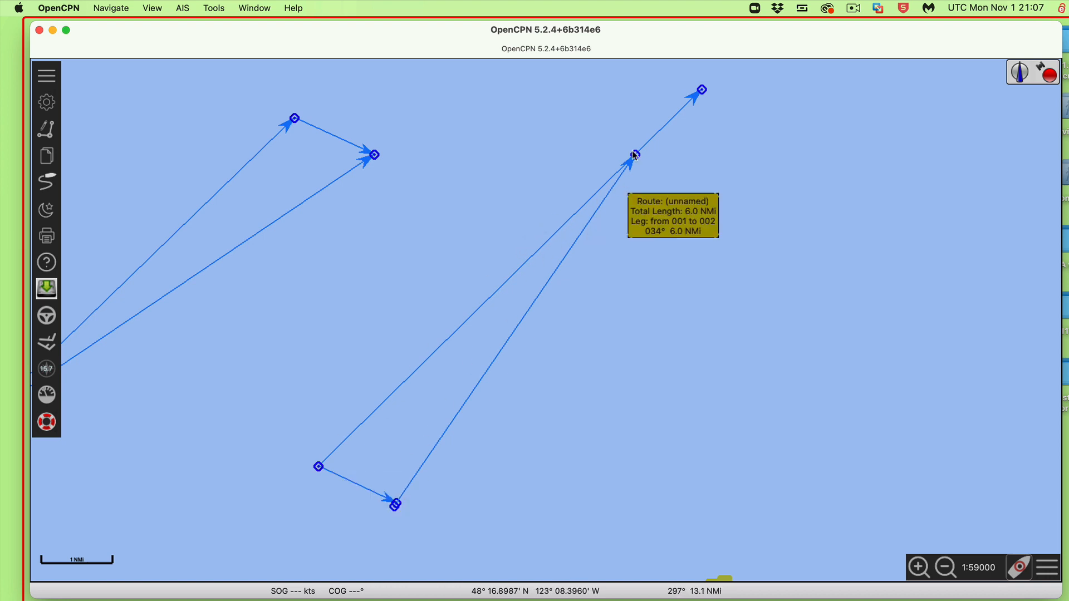
mouse_move(572, 235)
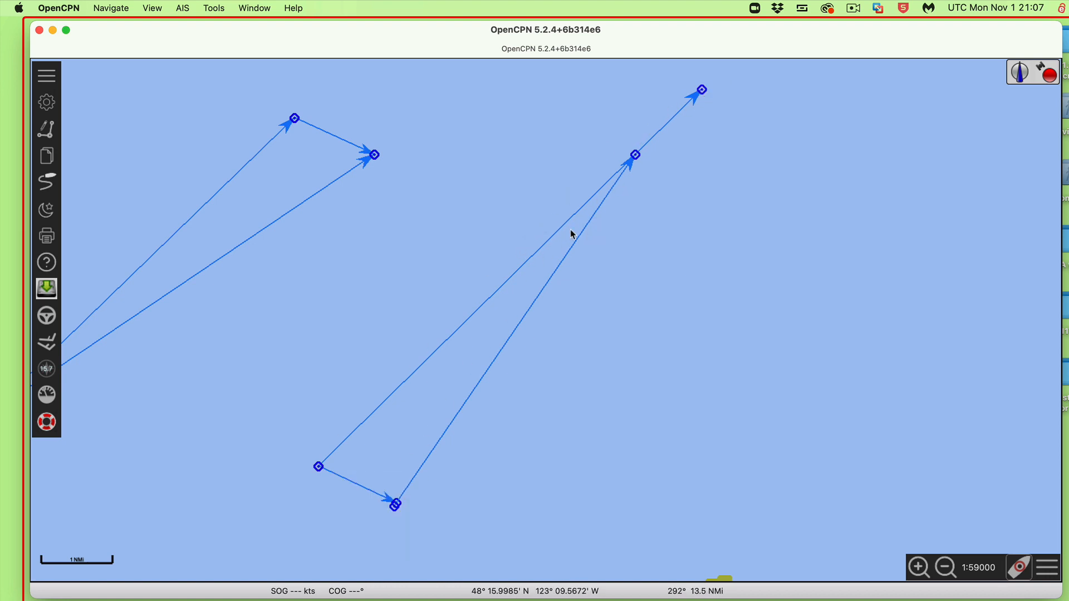
mouse_move(318, 467)
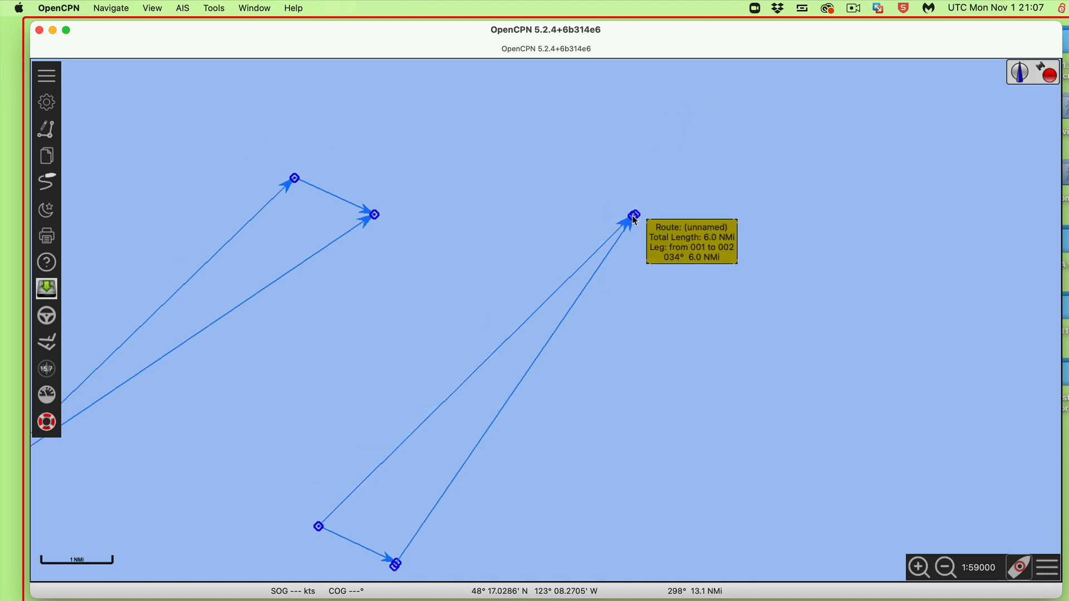
mouse_move(538, 328)
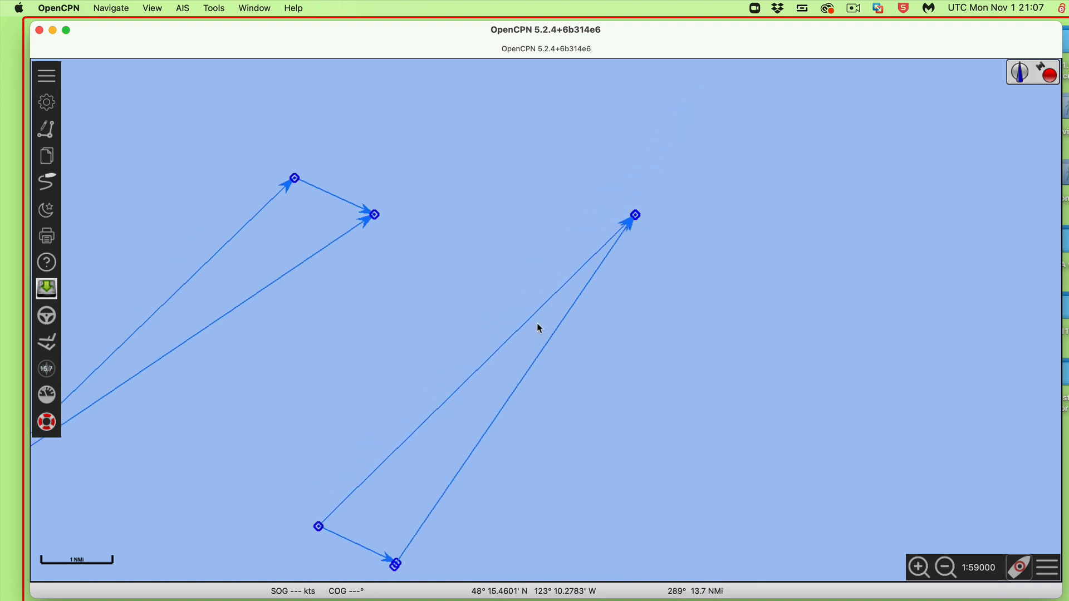
mouse_move(540, 314)
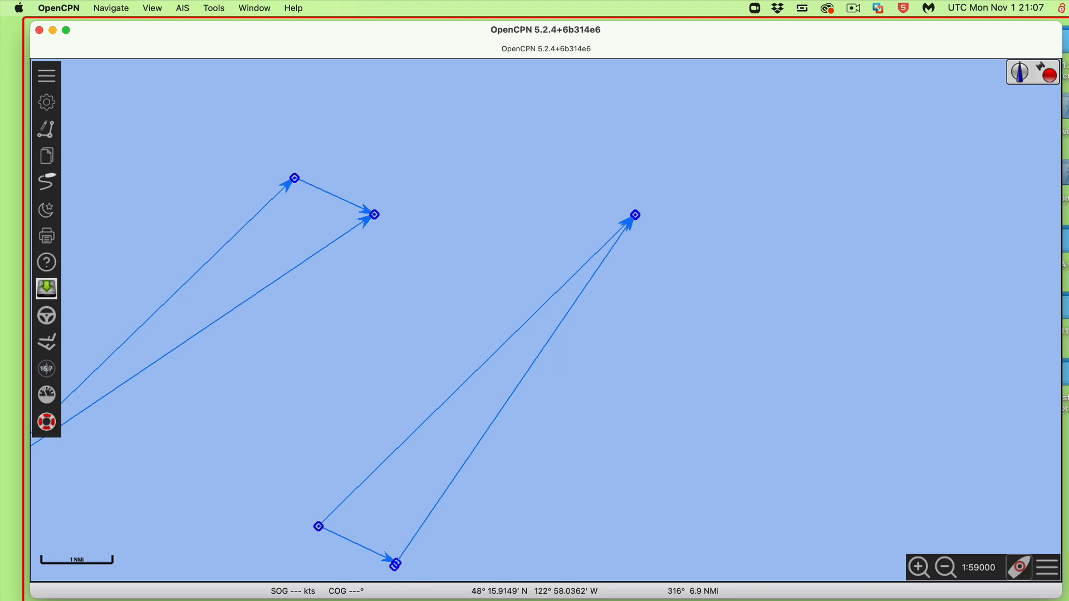
Click near the top of the OpenCPN window, leaving both vector triangles unchanged
left_click(55, 7)
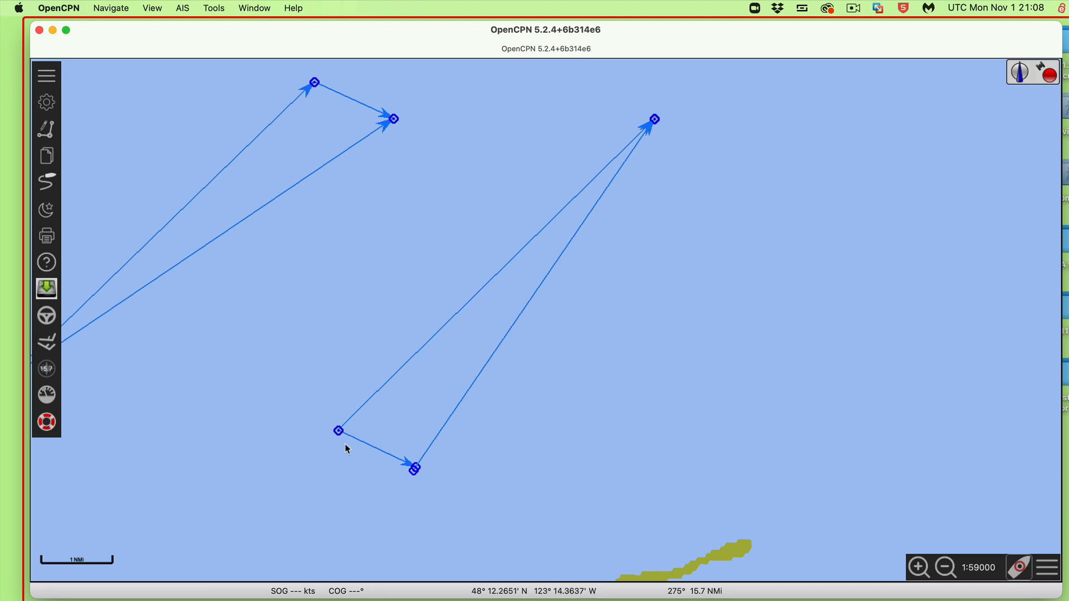
mouse_move(310, 494)
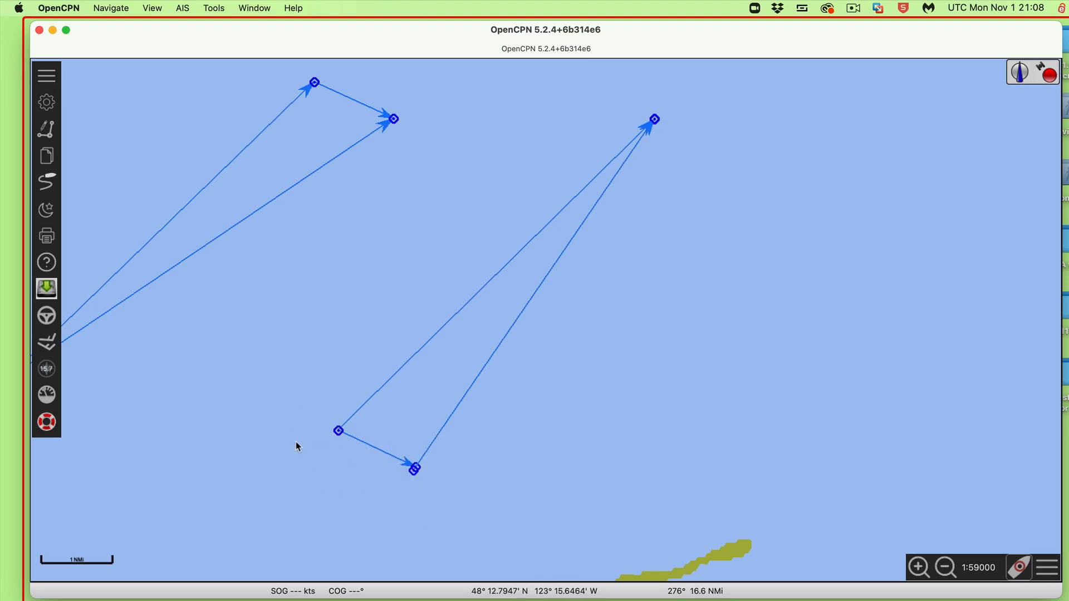
mouse_move(272, 463)
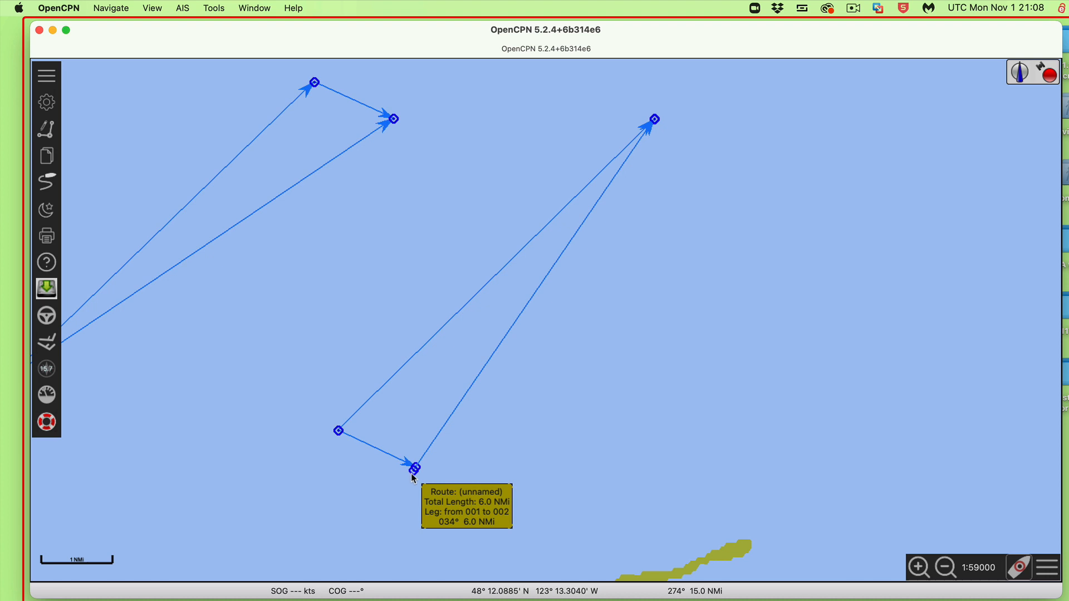
mouse_move(422, 469)
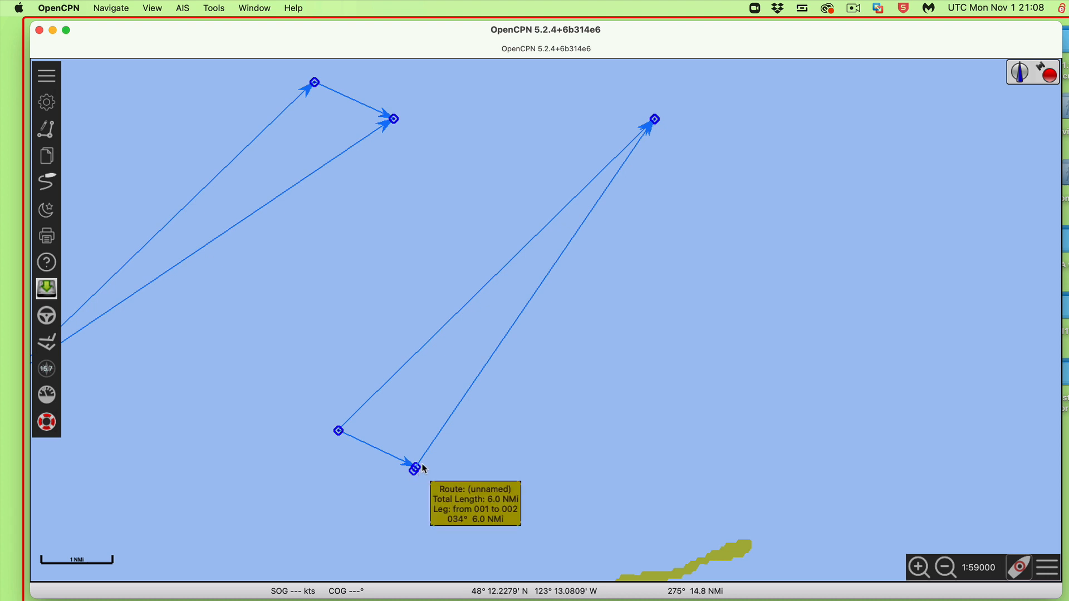
mouse_move(412, 475)
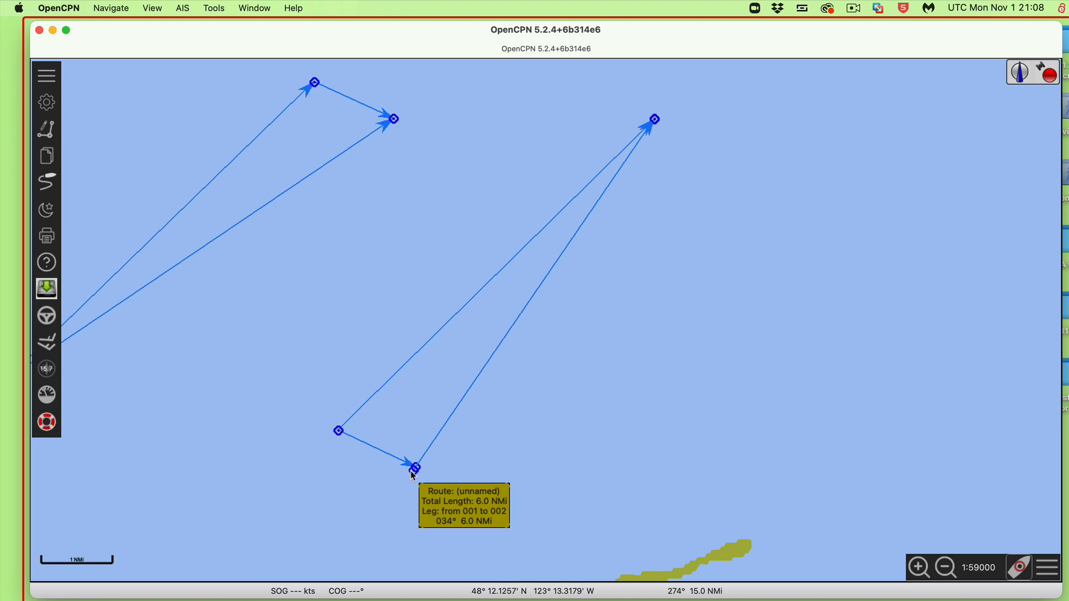
mouse_move(414, 471)
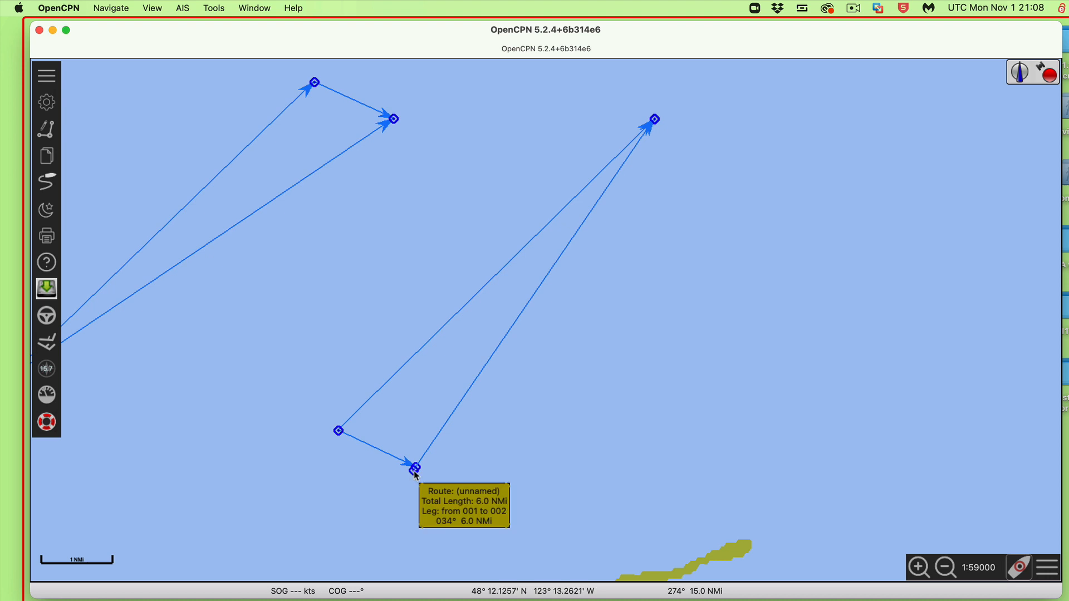
mouse_move(414, 474)
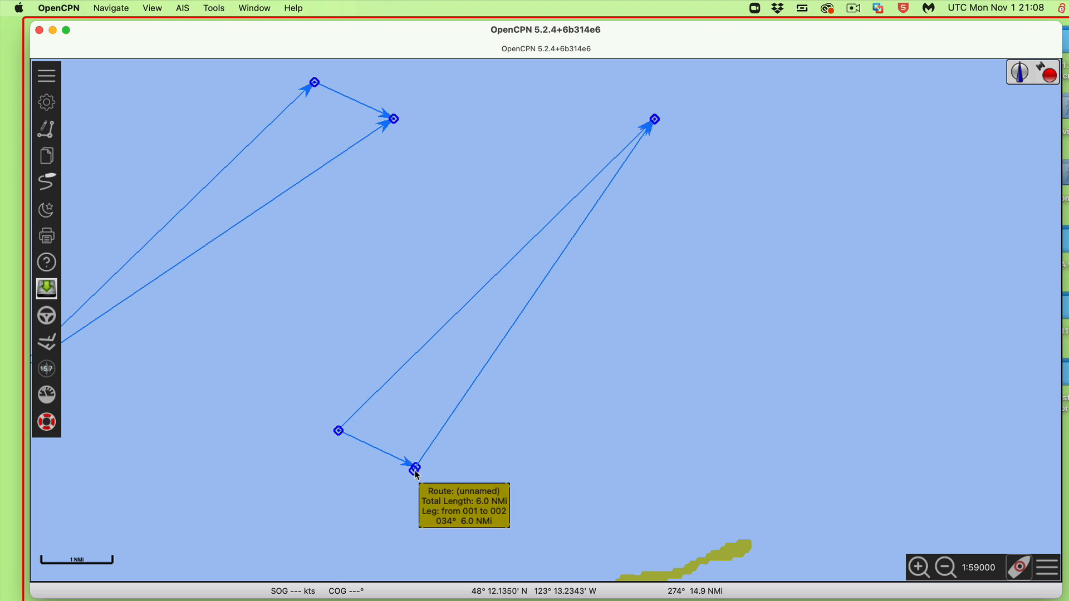
mouse_move(430, 477)
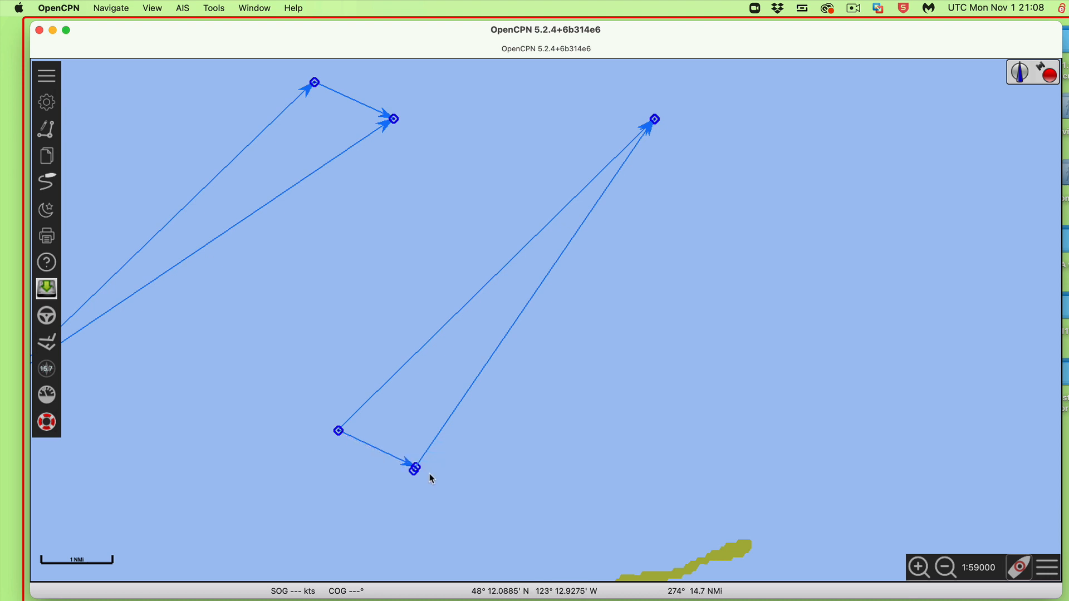
mouse_move(597, 207)
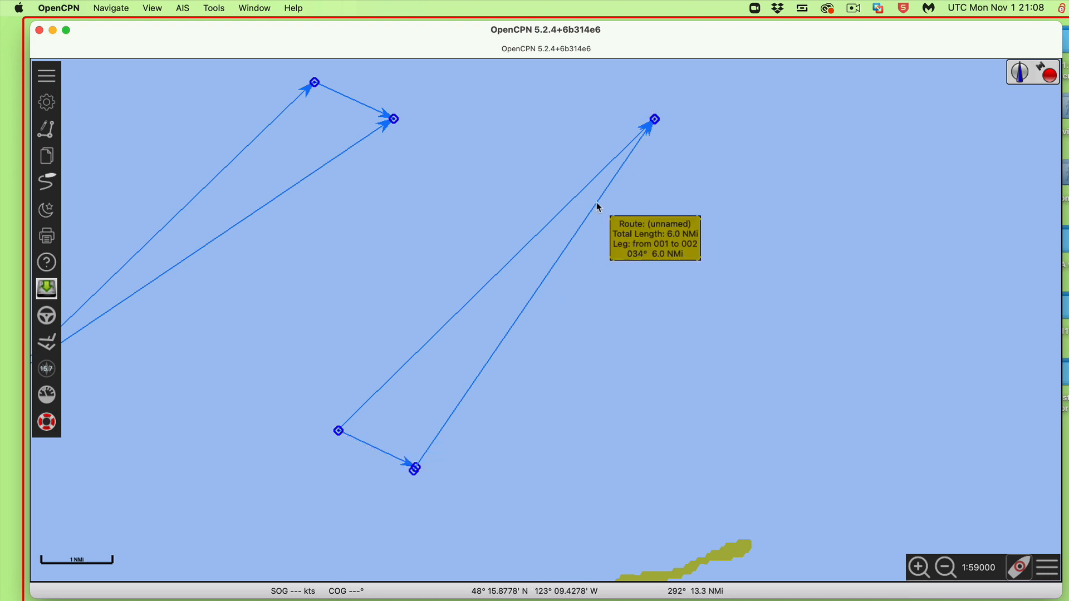
mouse_move(601, 201)
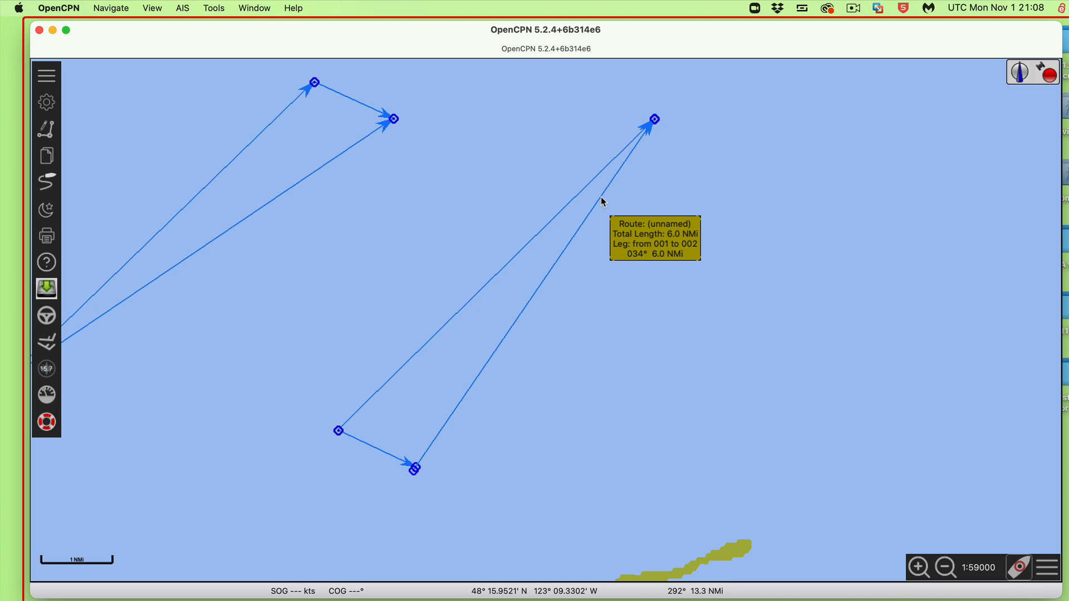
mouse_move(606, 167)
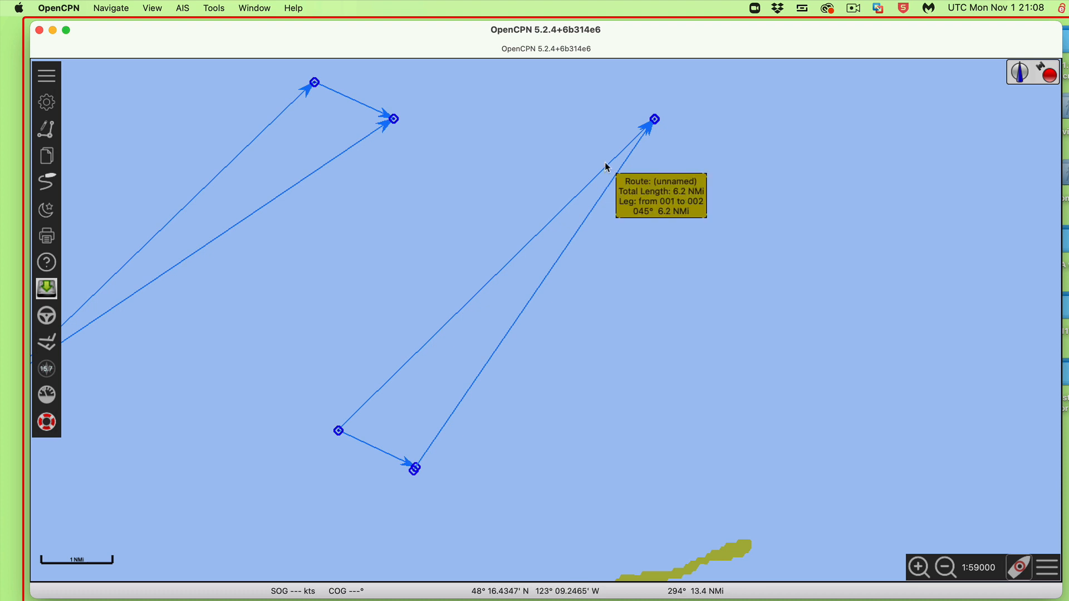
mouse_move(529, 289)
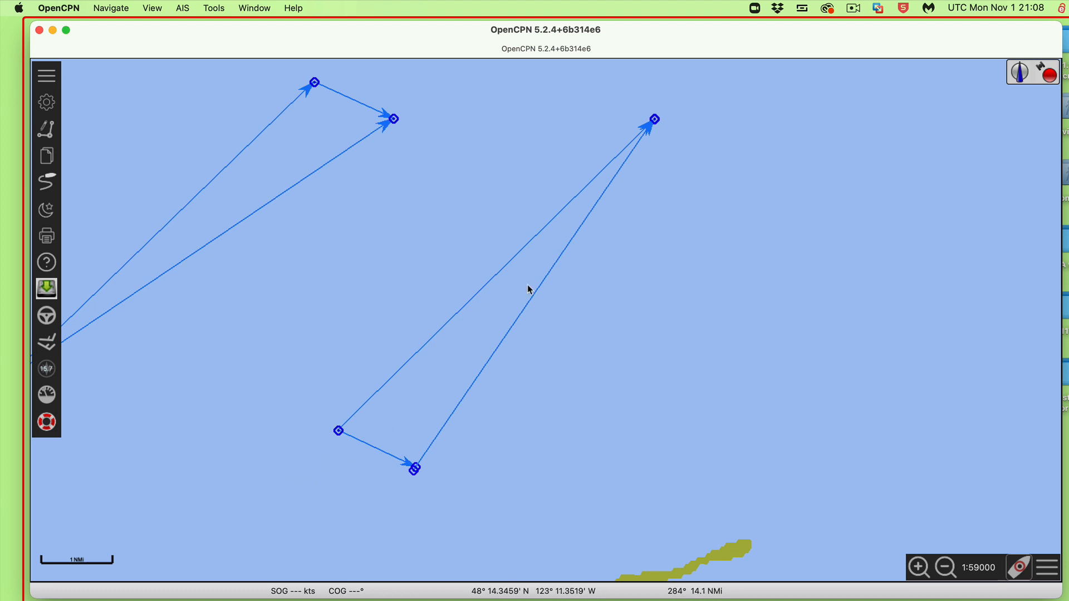
mouse_move(555, 217)
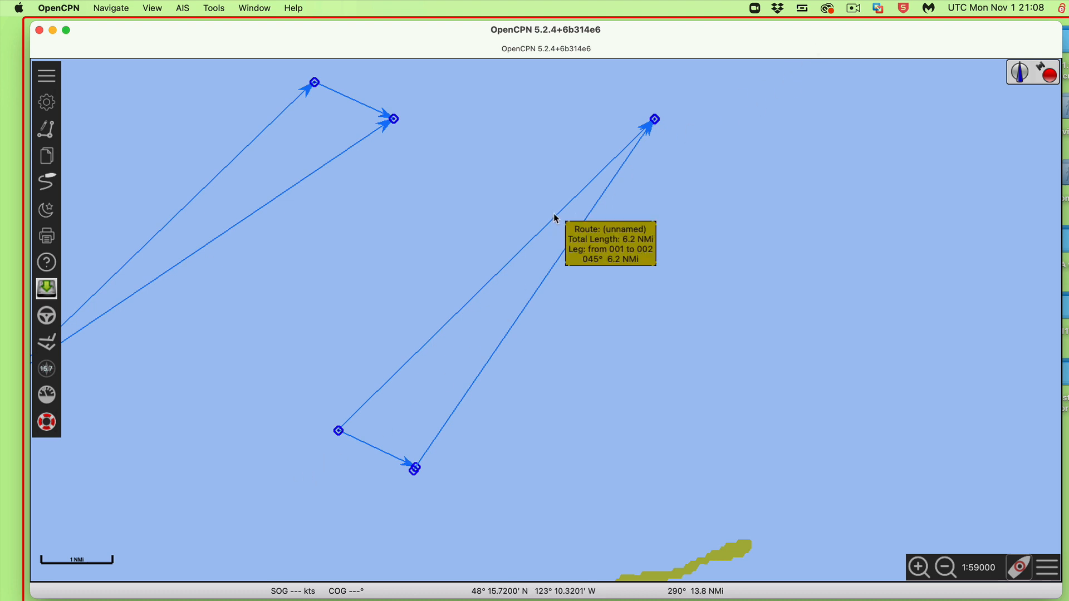
mouse_move(545, 228)
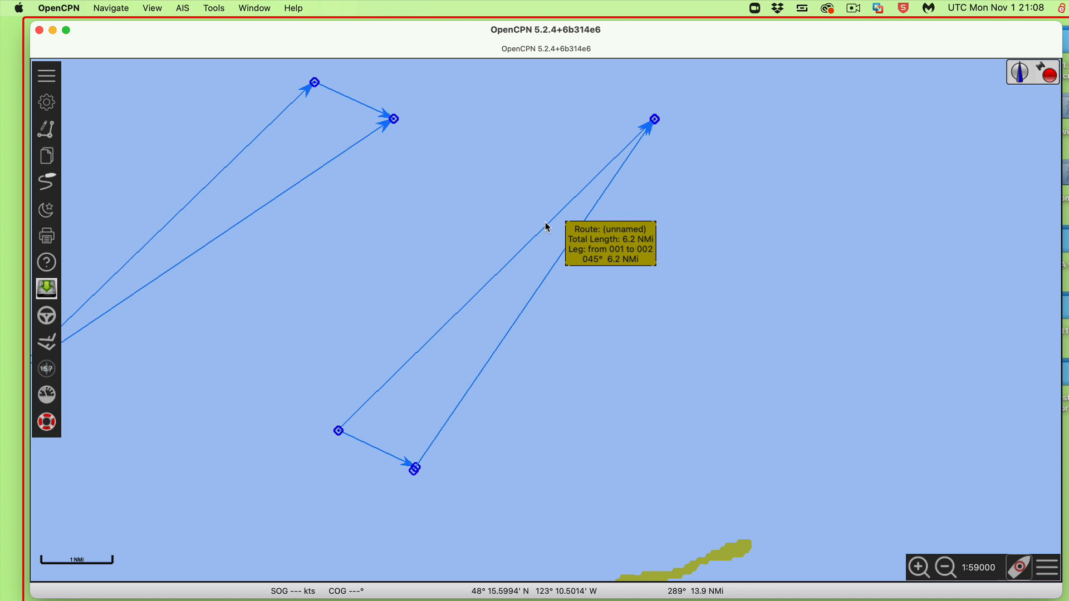
mouse_move(727, 115)
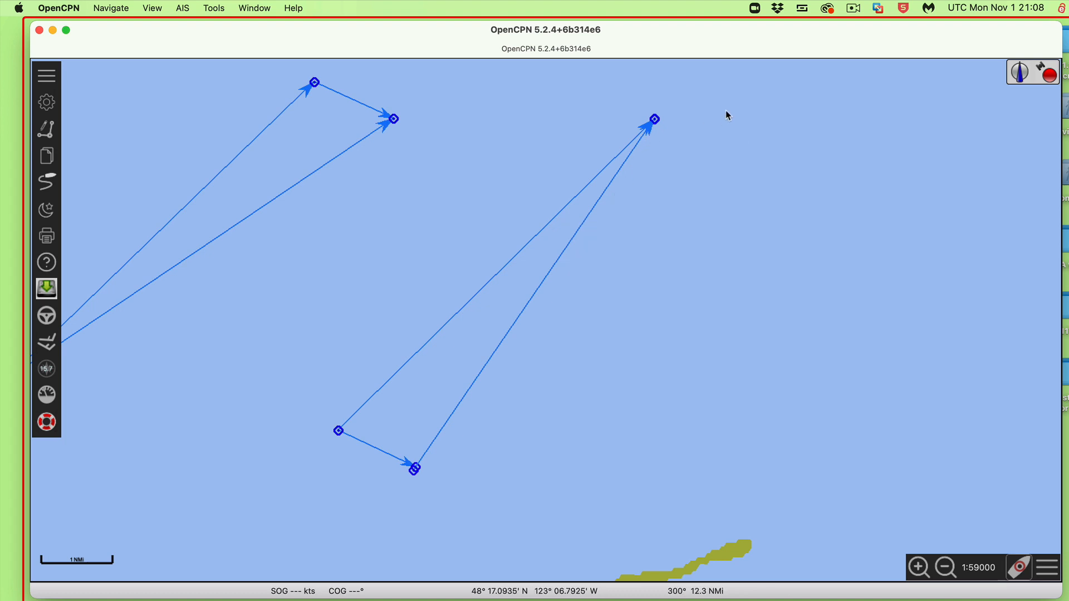